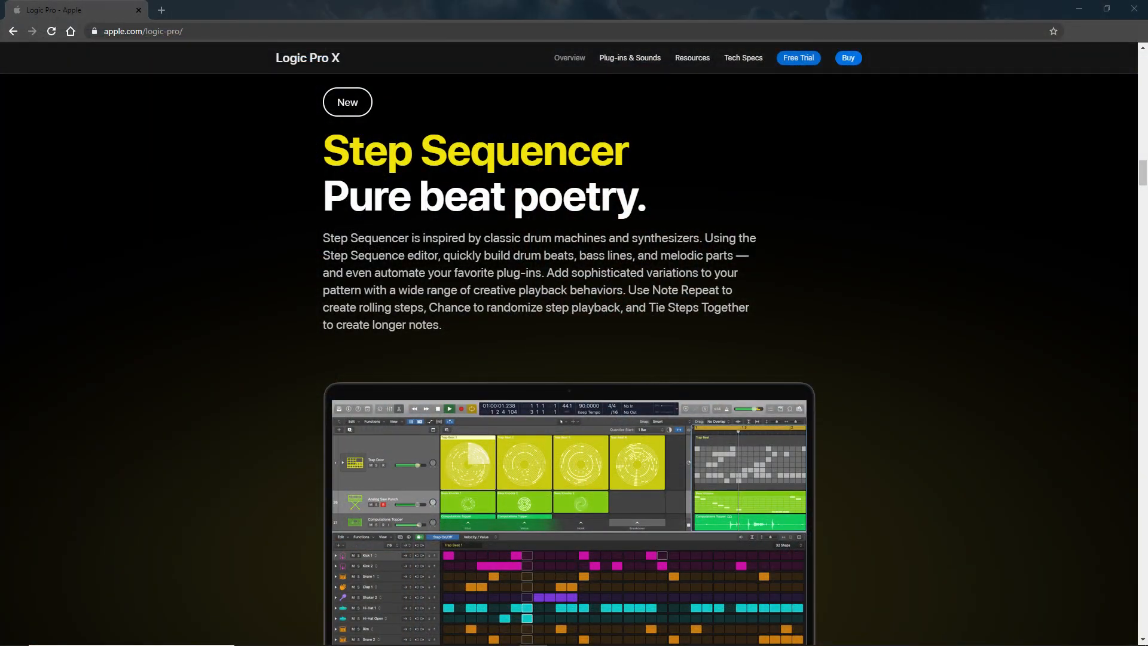
Open the two-bar Impact part on the drum track and bring up its convert-to-pattern option
scroll("down", 3)
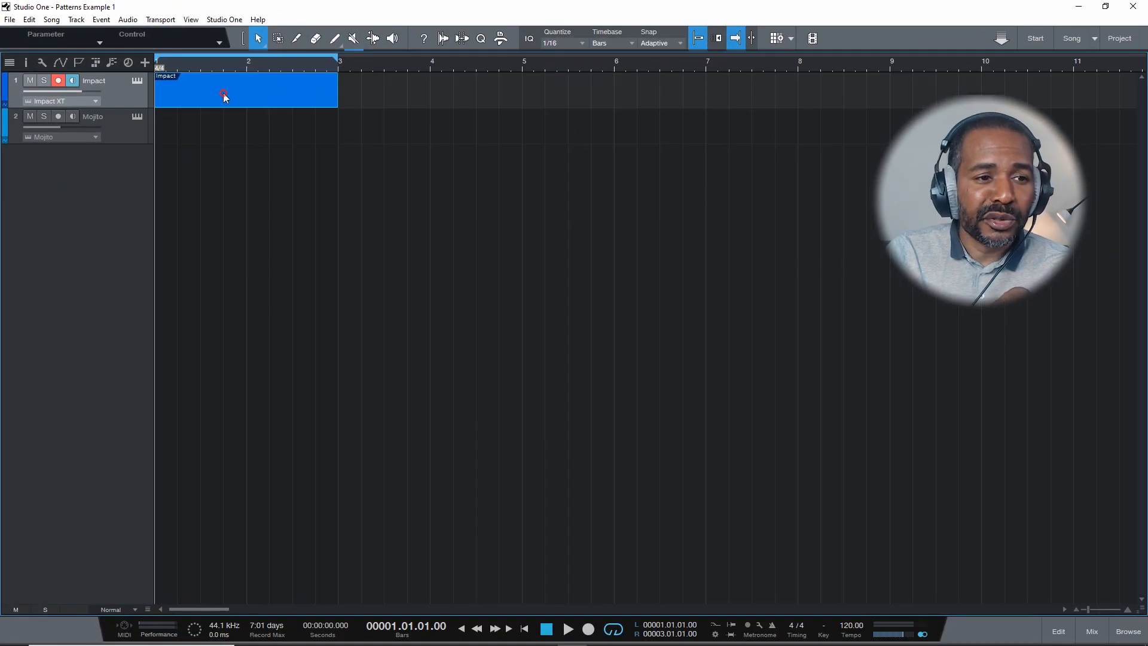
double_click(225, 96)
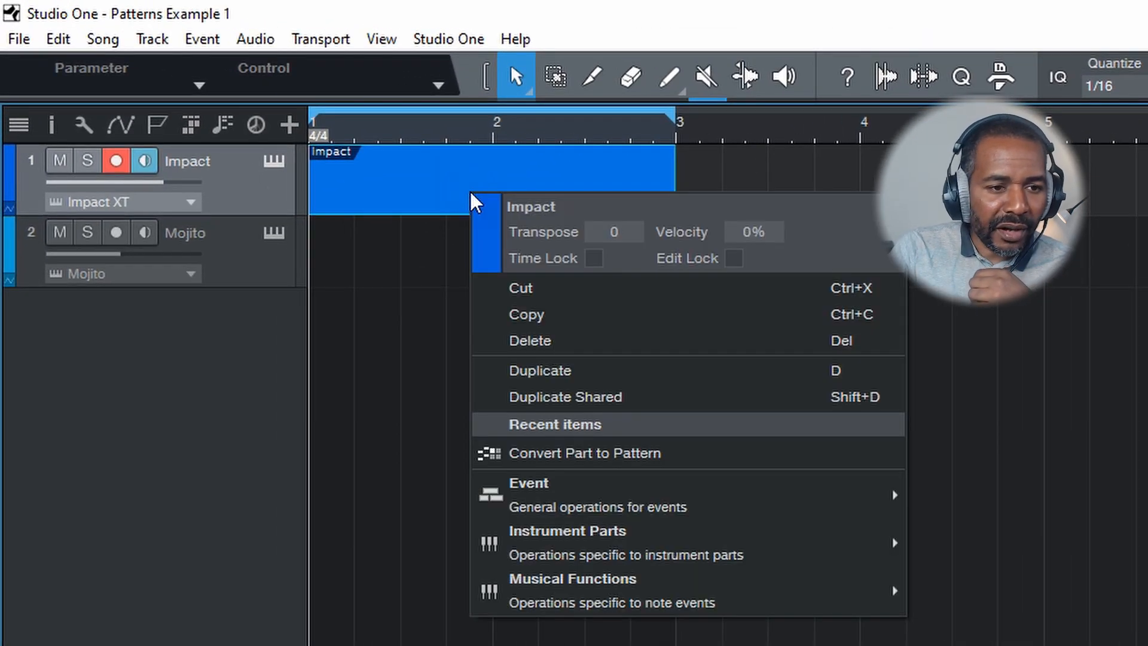
mouse_move(754, 453)
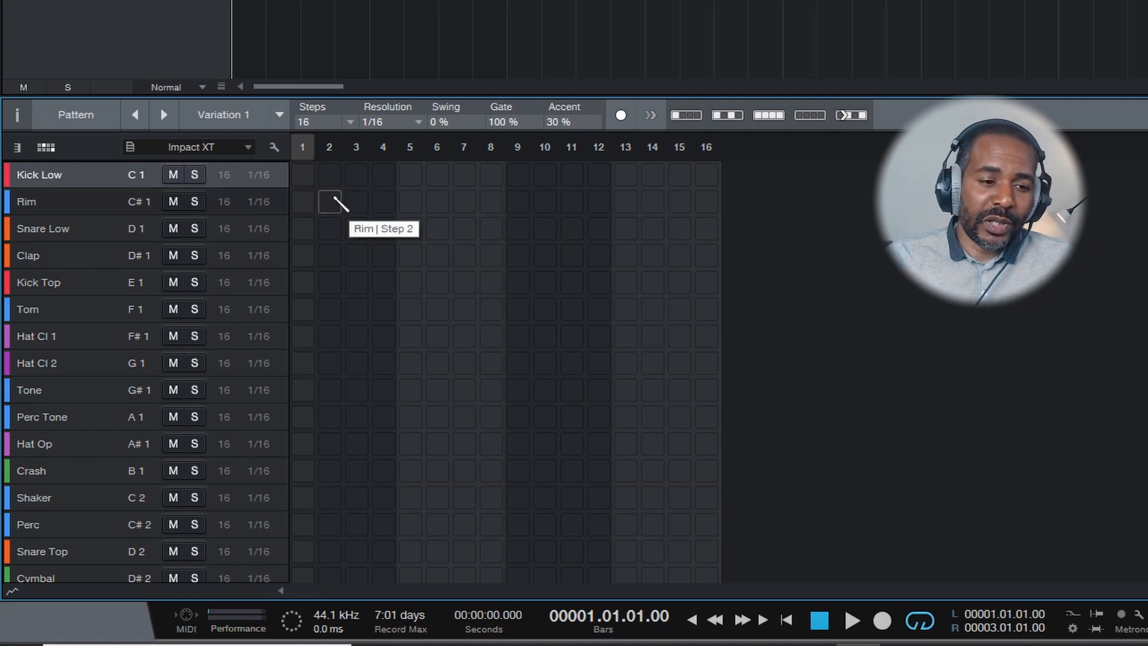
Enter Kick Low on steps 1, 5, 9, 13, Rim on 4, 7, 11, Kick Top on 3, 15
left_click(302, 174)
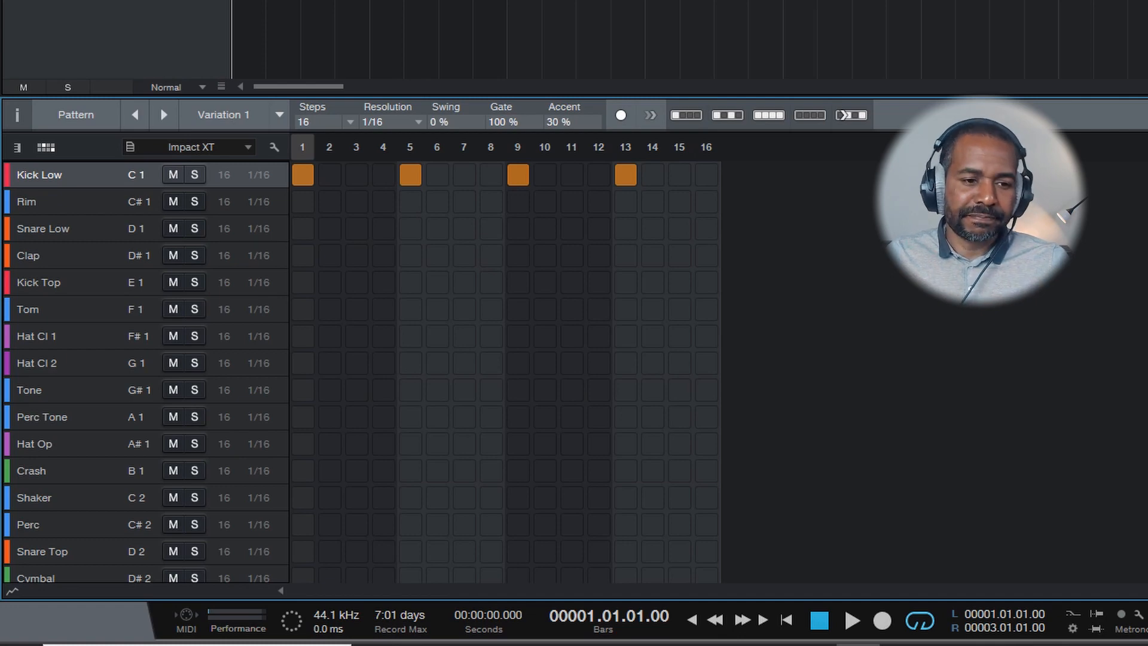
left_click(850, 621)
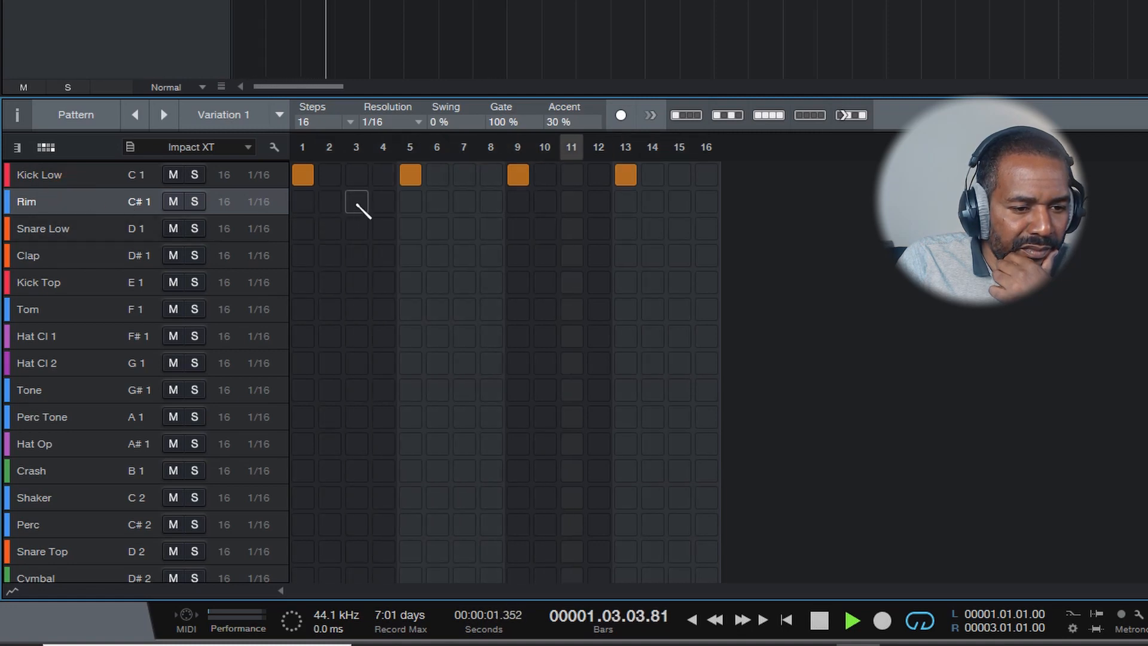
left_click(356, 201)
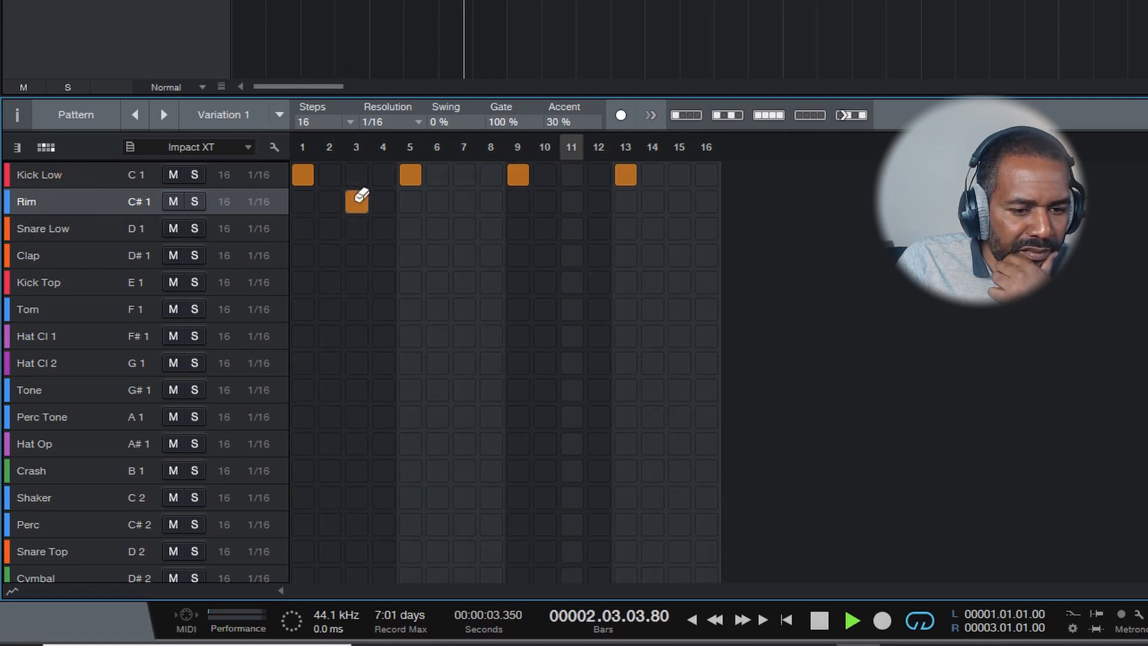
left_click(570, 202)
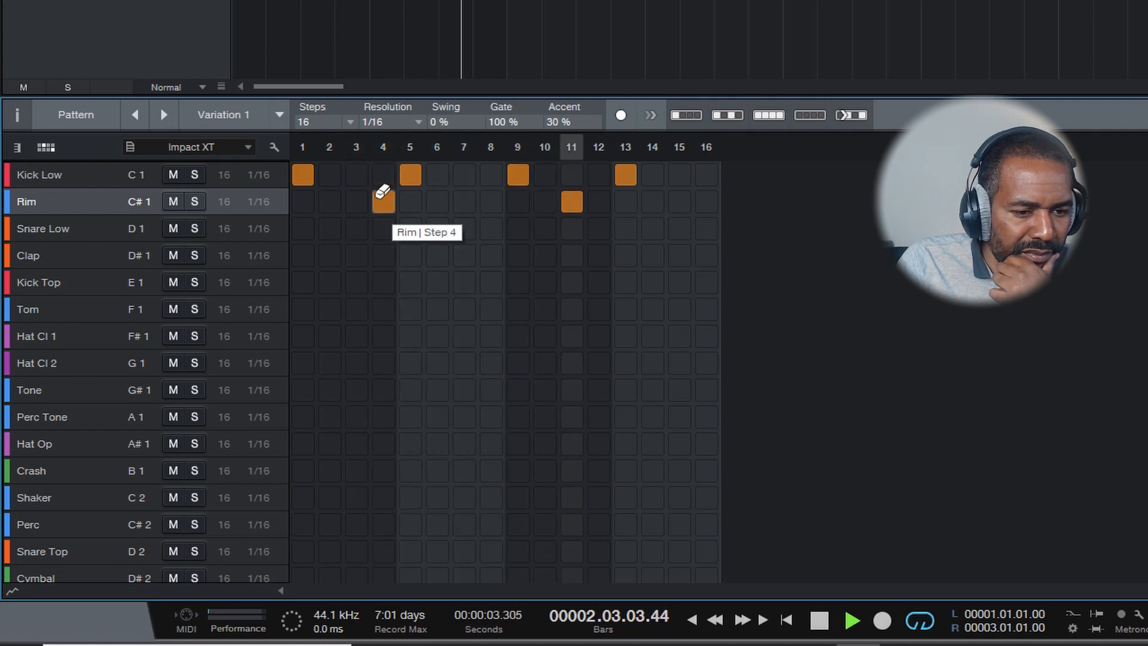
left_click(381, 202)
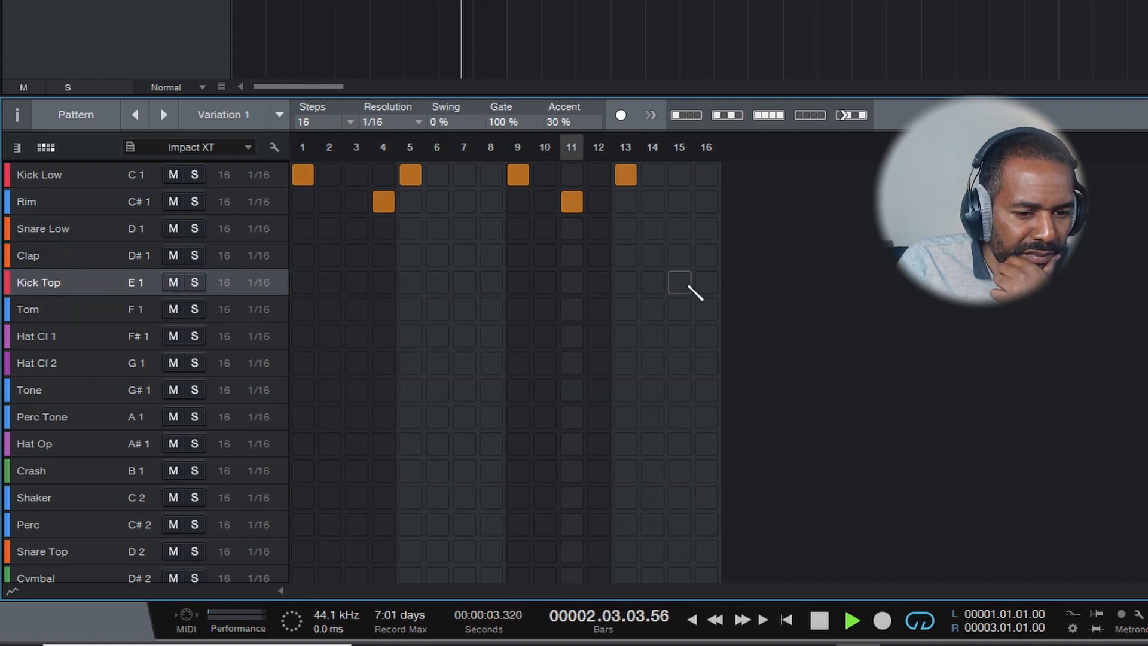
left_click(678, 283)
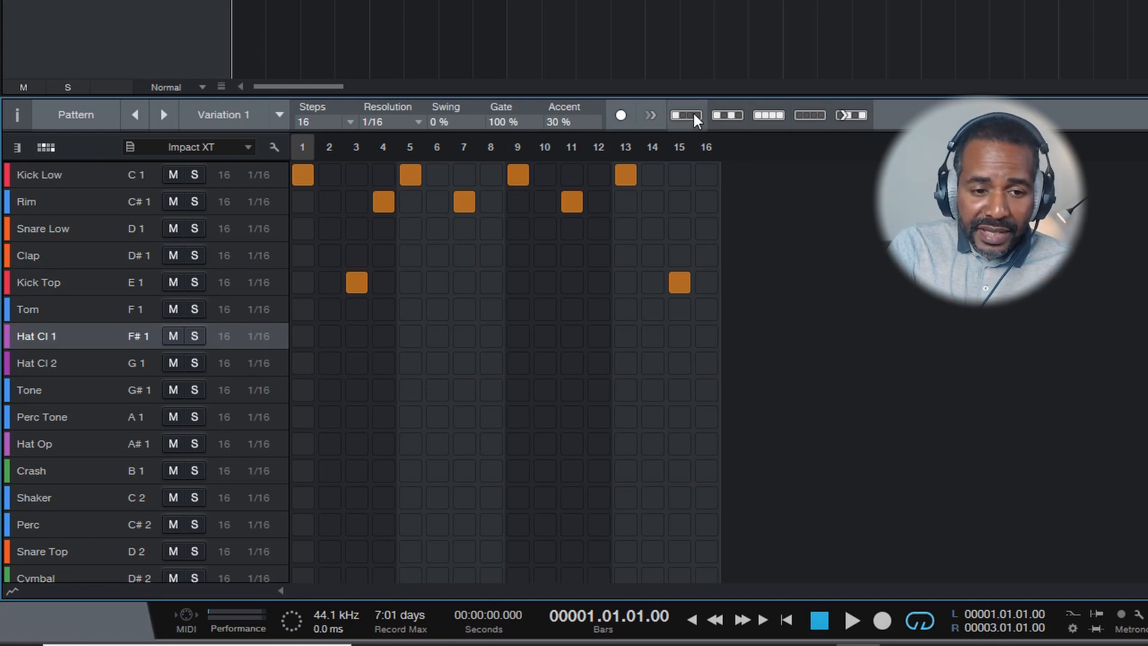
left_click(725, 115)
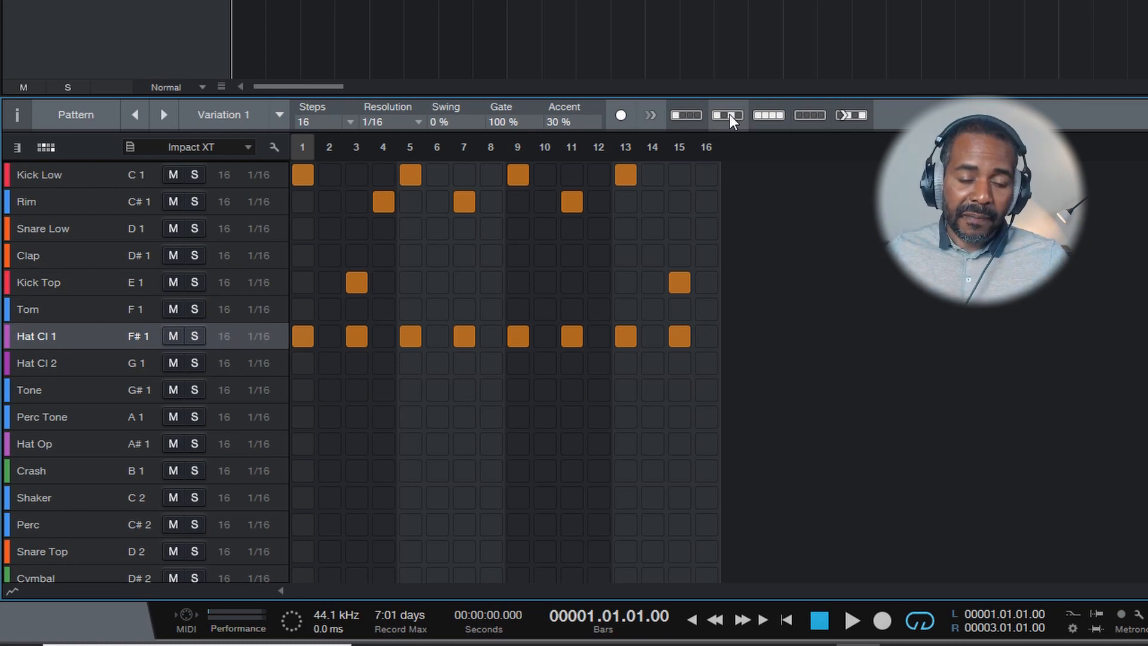
left_click(851, 620)
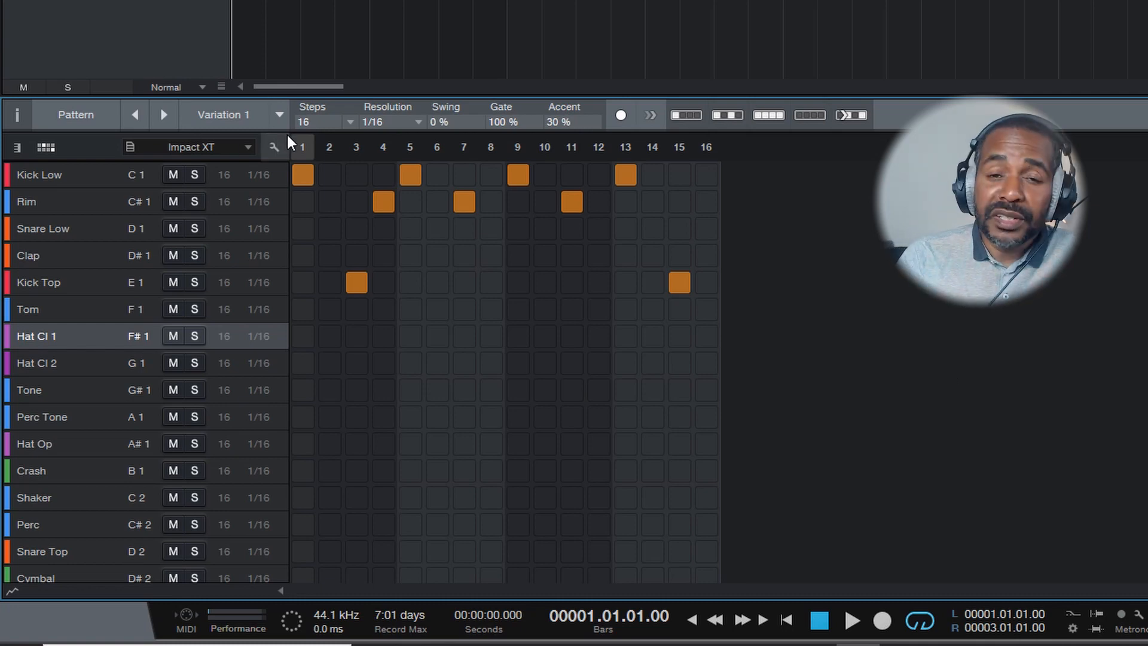
Change the pattern's step count to 32, then back to 16
left_click(348, 122)
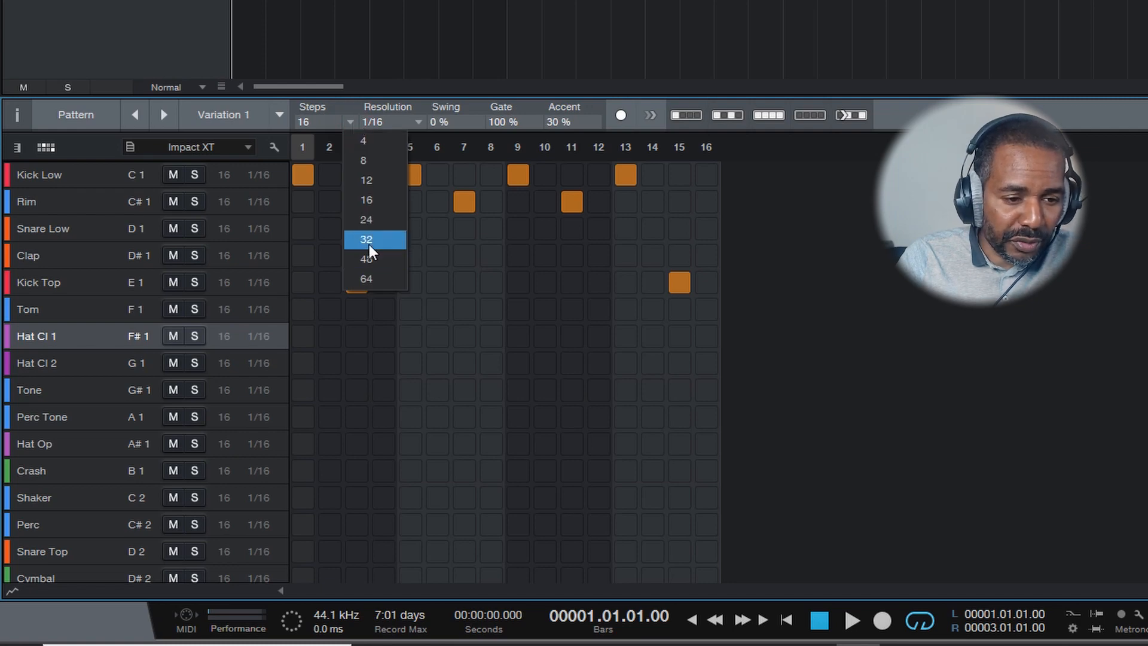
left_click(366, 239)
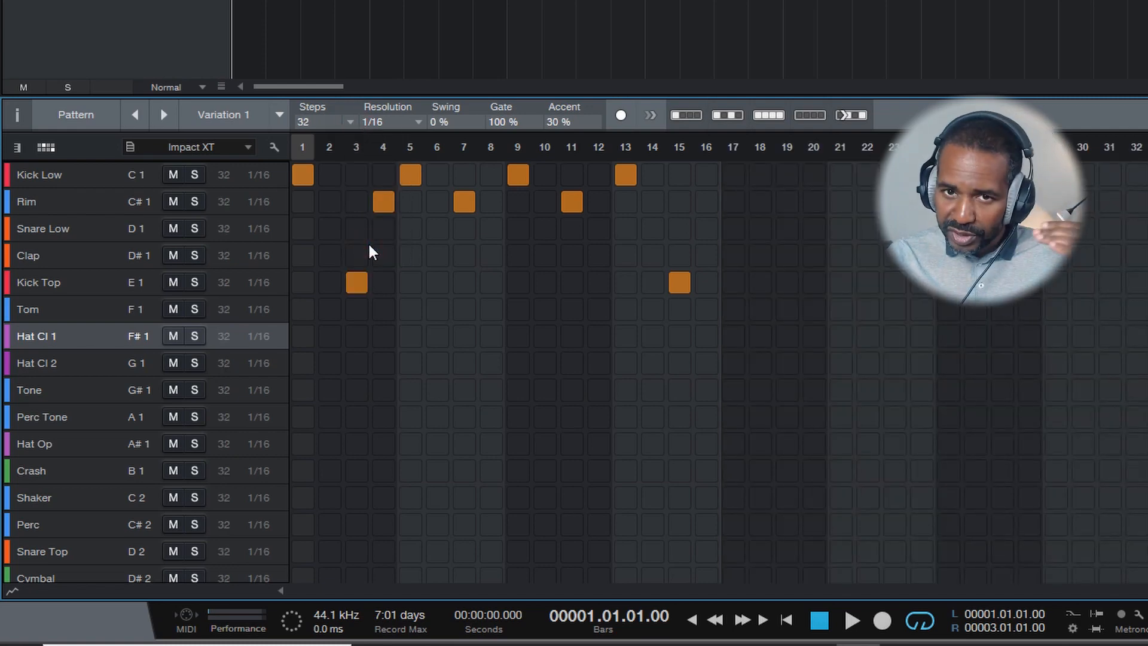
left_click(391, 121)
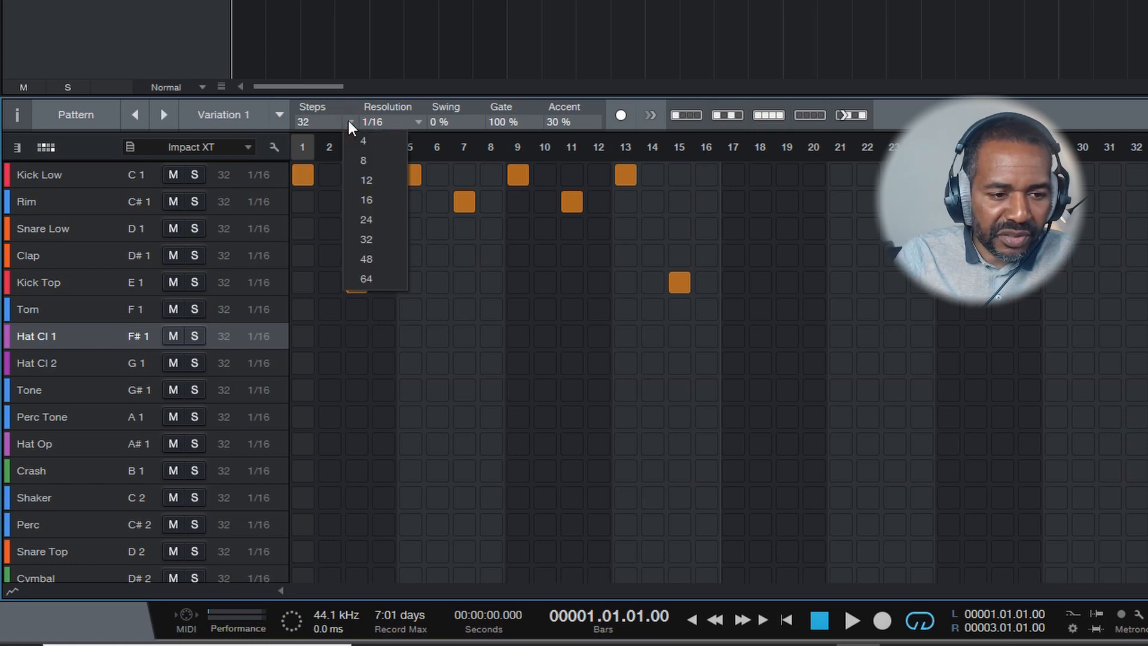
left_click(366, 199)
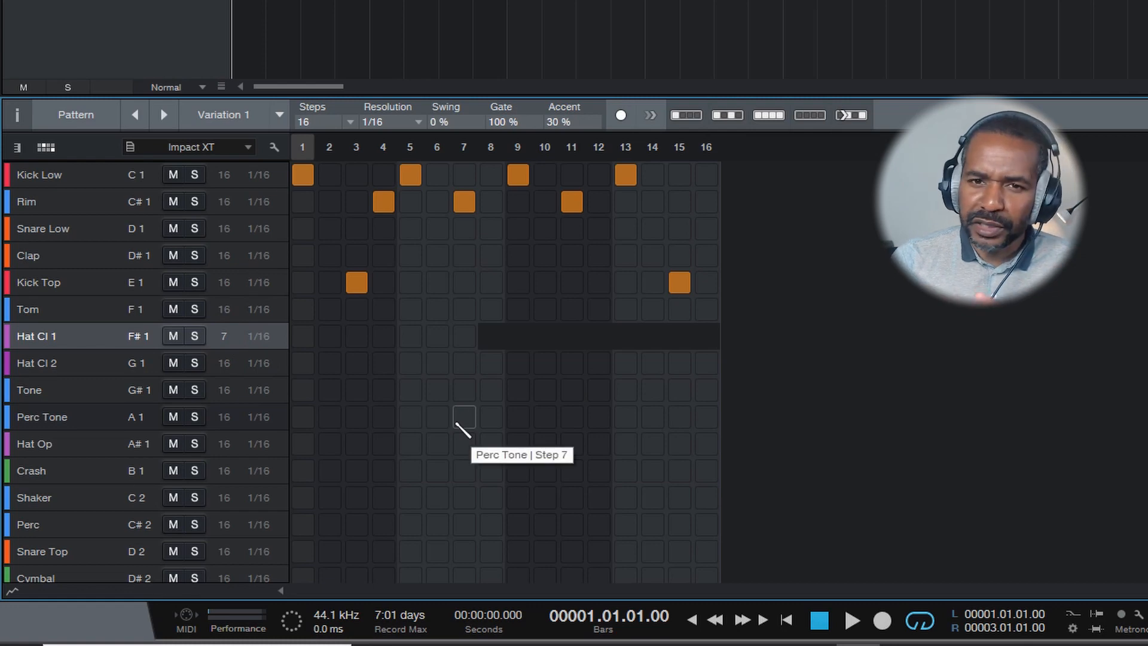
Add Hat Cl 1 hits on steps 1, 4 and 7, then audition the pattern
left_click(301, 335)
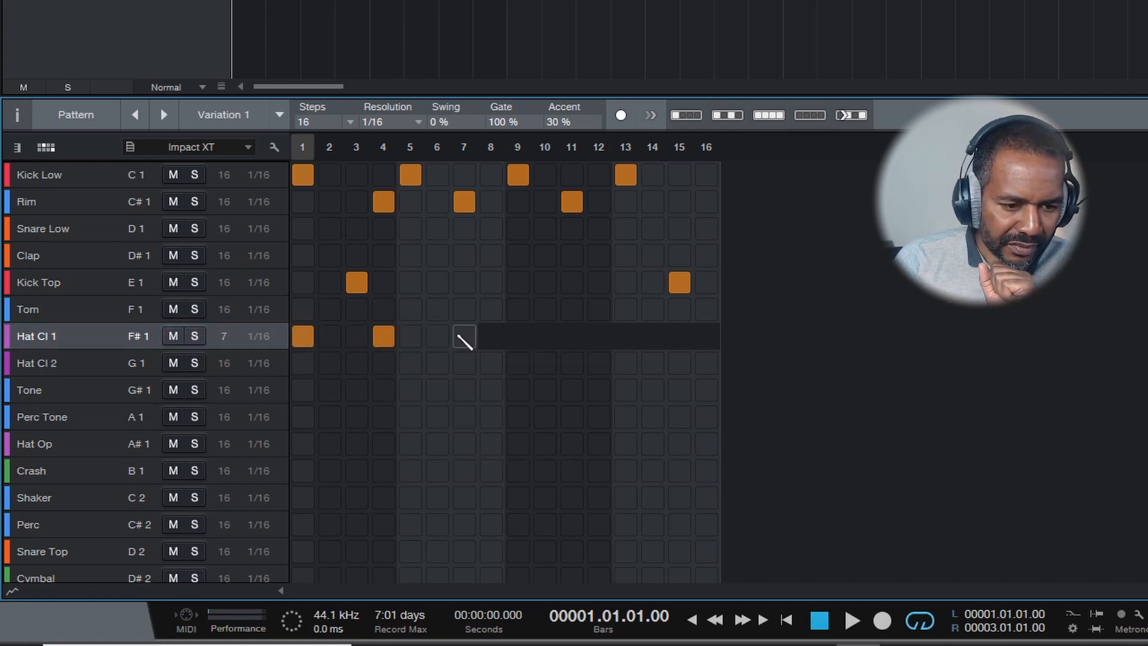
left_click(464, 336)
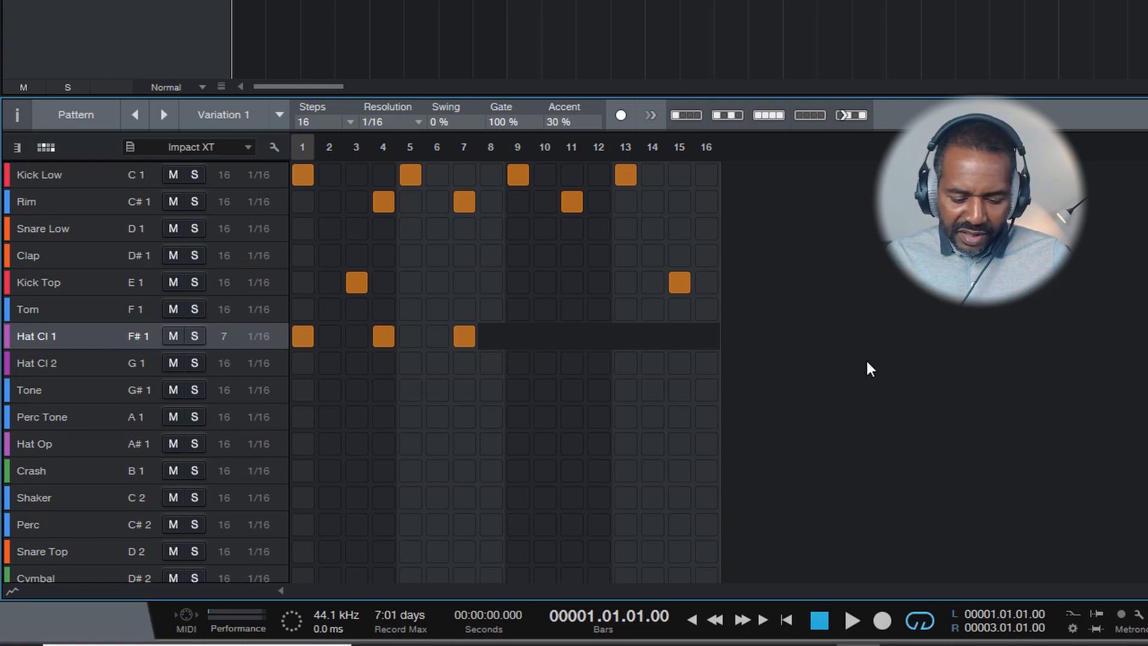
left_click(851, 620)
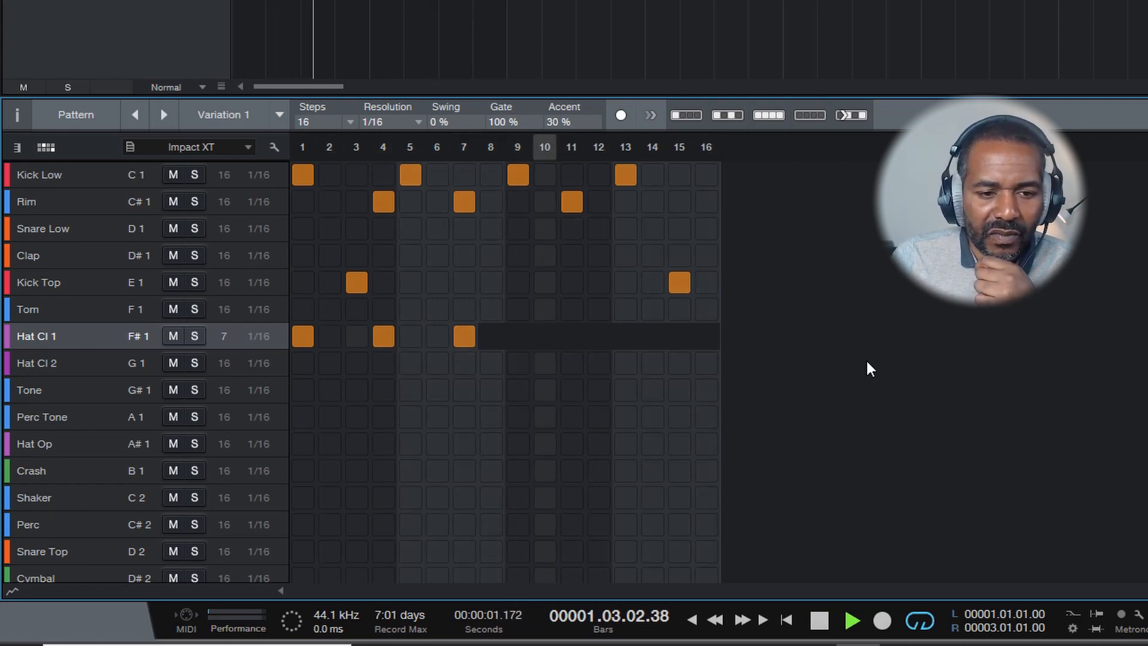
left_click(818, 620)
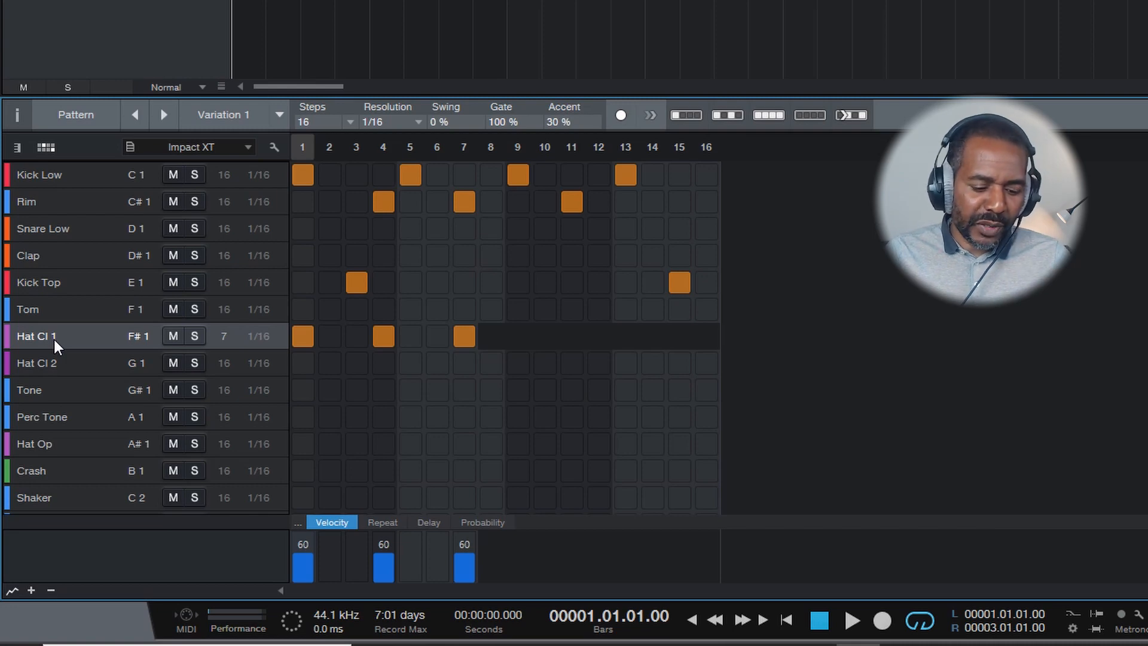
Lower the velocity of the Hat Cl 1 step 4 hit to 28
left_click(852, 620)
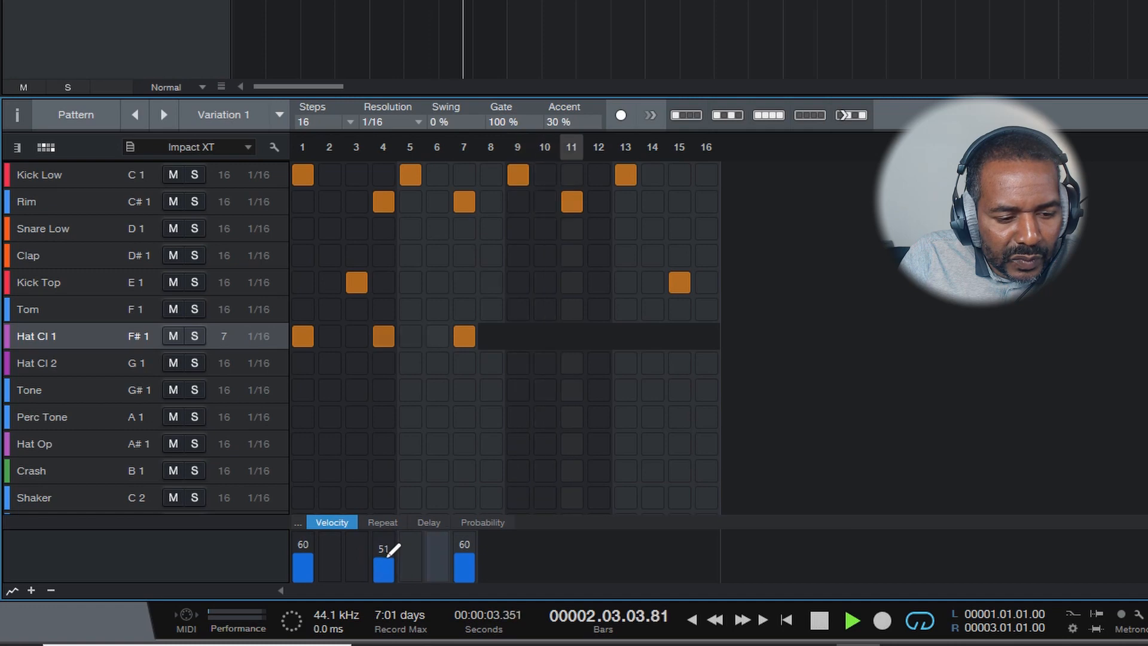
left_click_drag(382, 547, 382, 568)
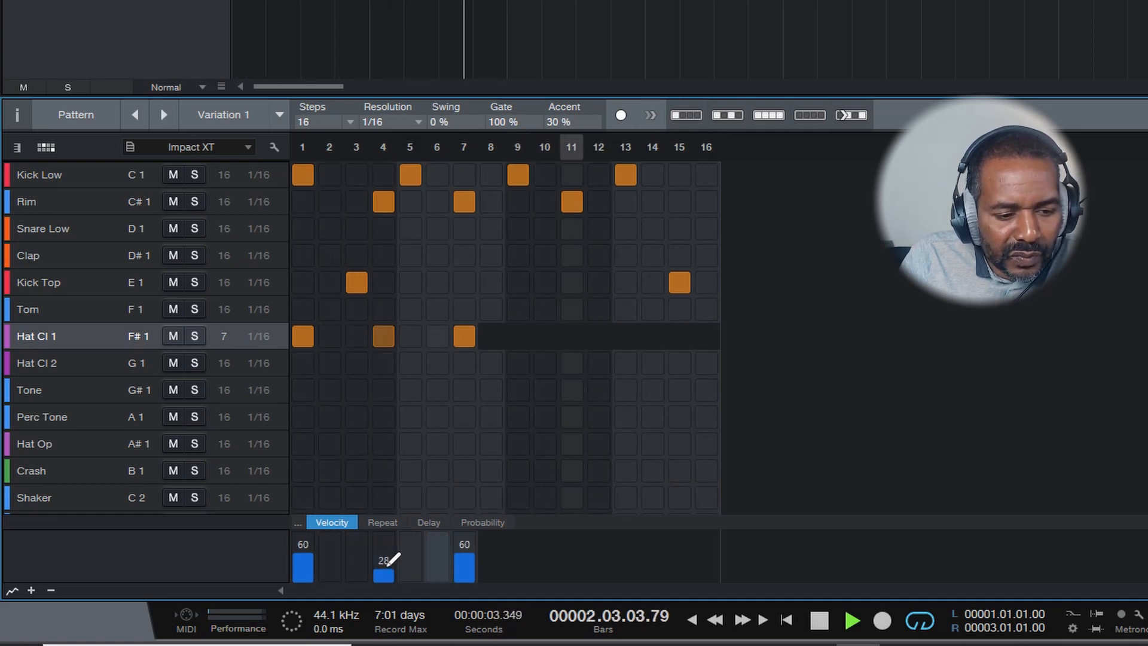
left_click(818, 620)
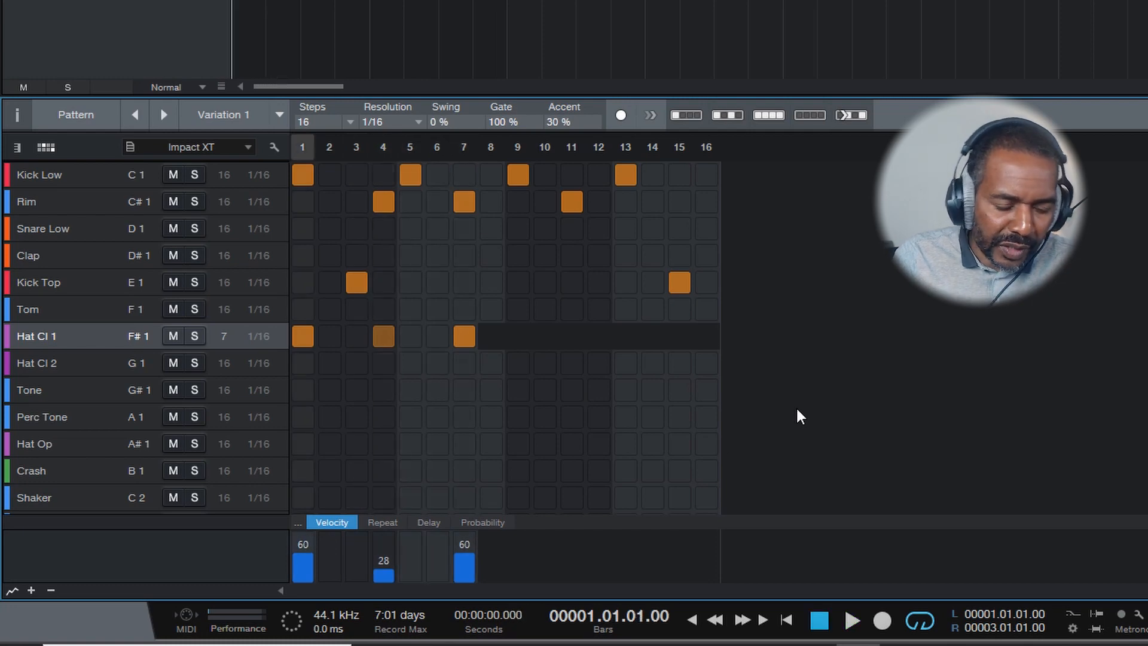
Set the Hat Cl 1 step 4 hit to 2 repeats and show the Delay values
left_click(382, 522)
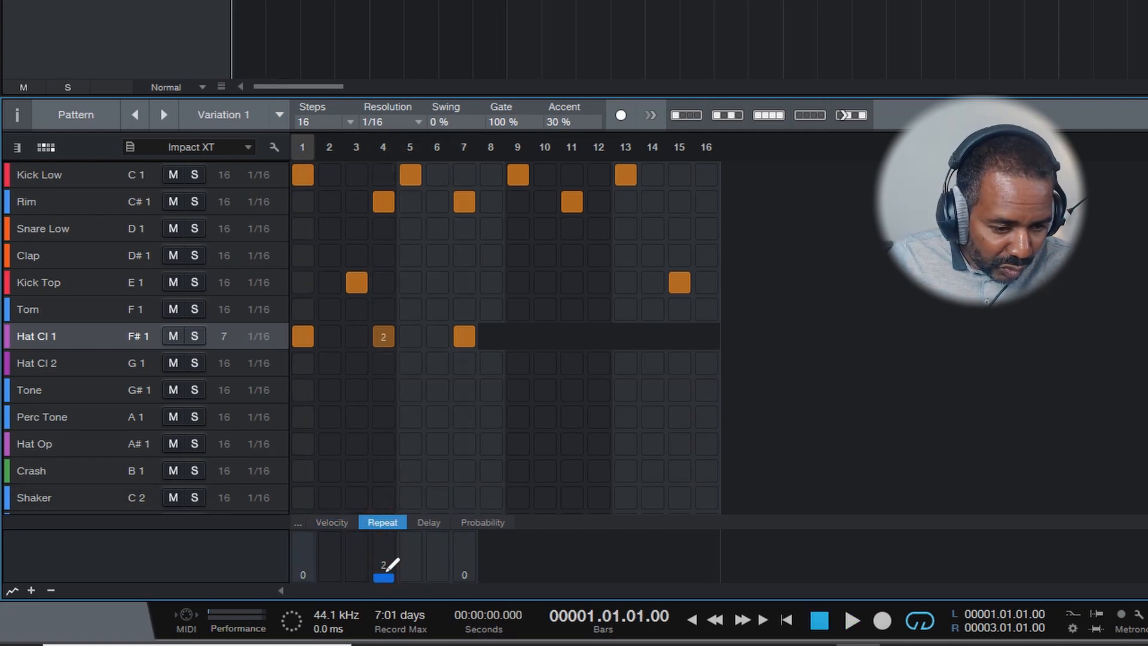
left_click(852, 620)
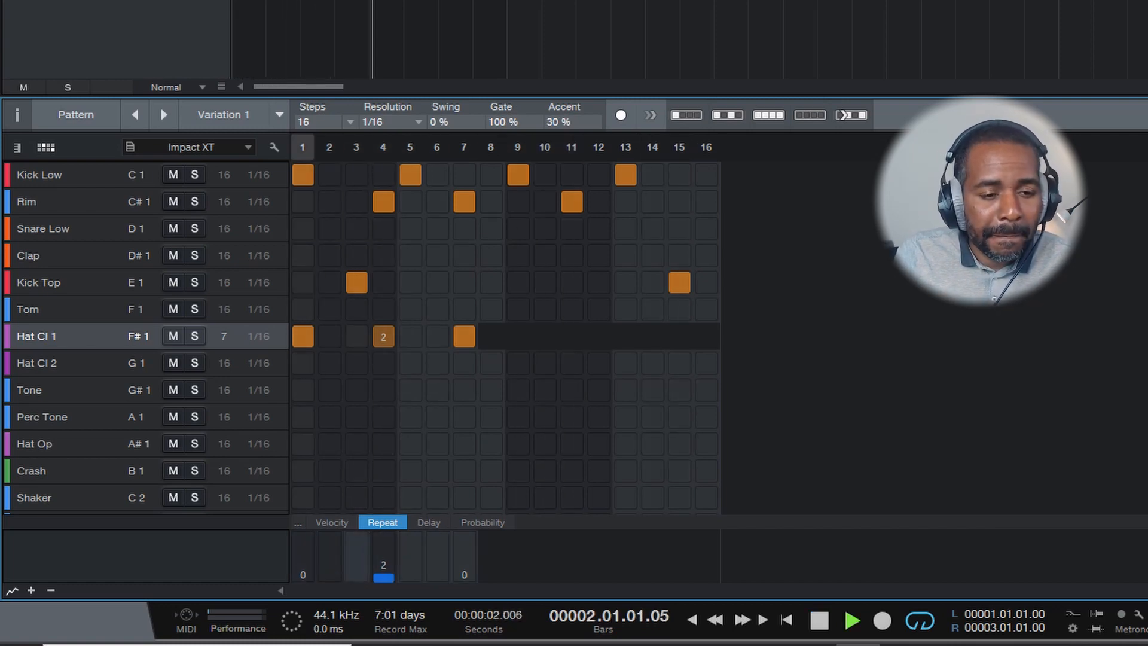
left_click(818, 620)
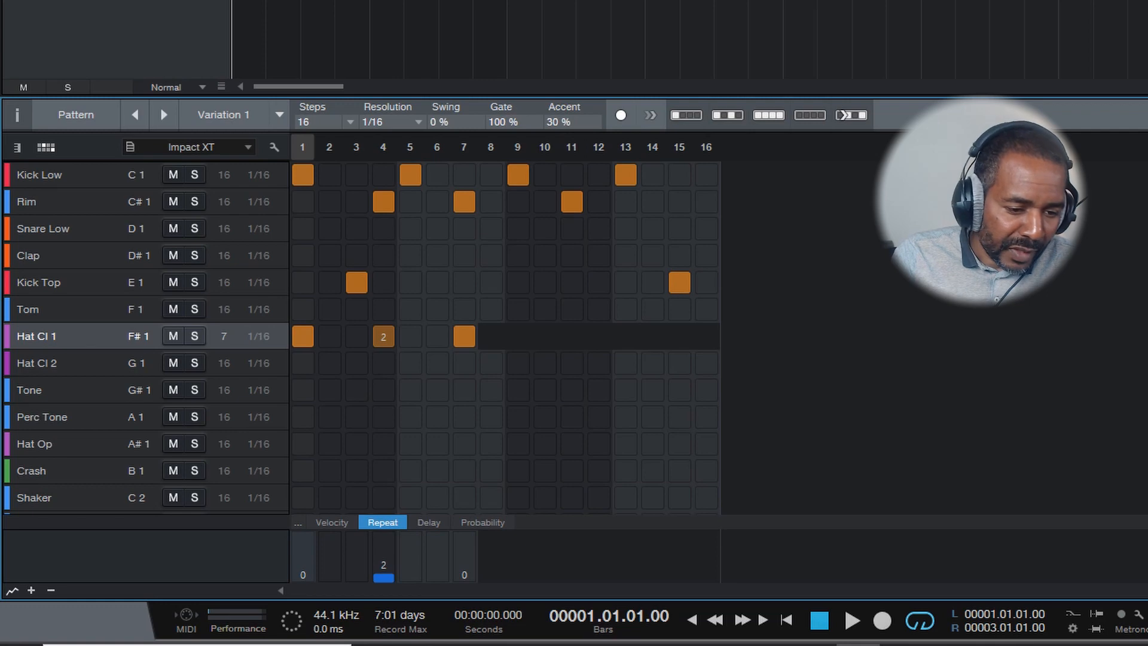
left_click(429, 522)
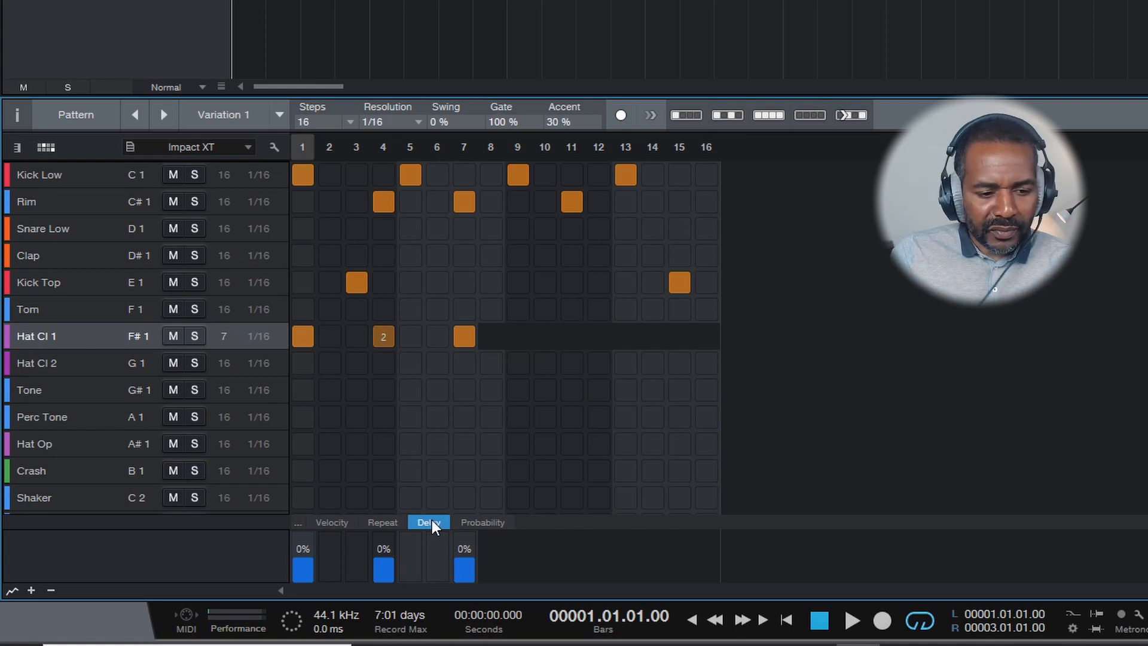
Drag the Hat Cl 1 step 4 probability down to about 51%
left_click(482, 522)
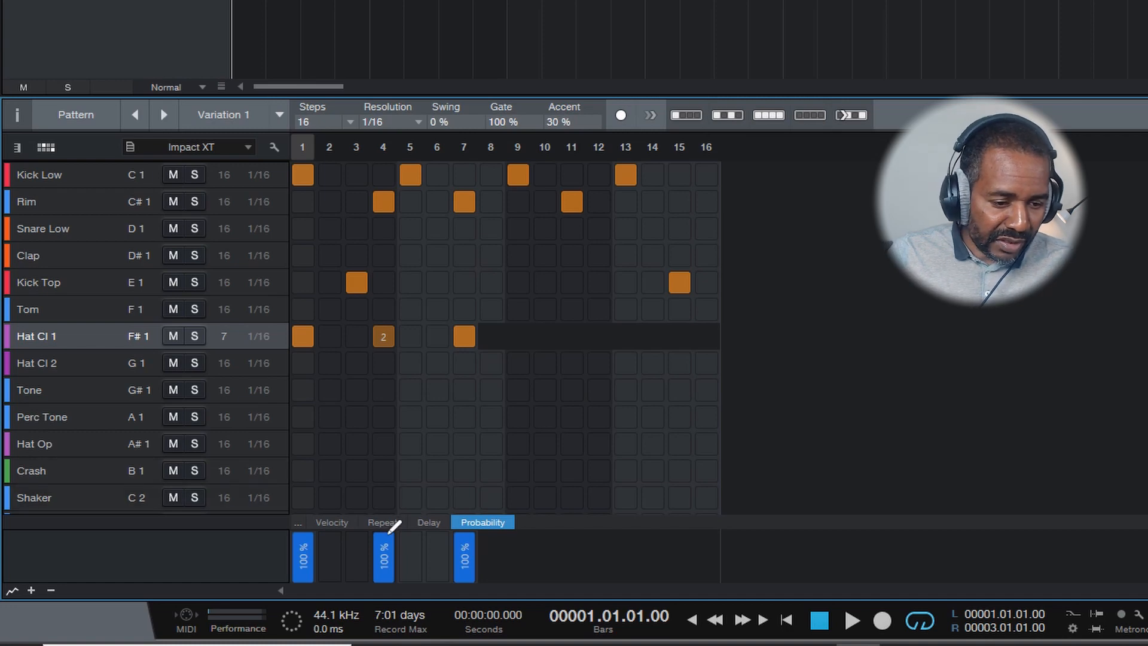
left_click_drag(382, 535, 382, 557)
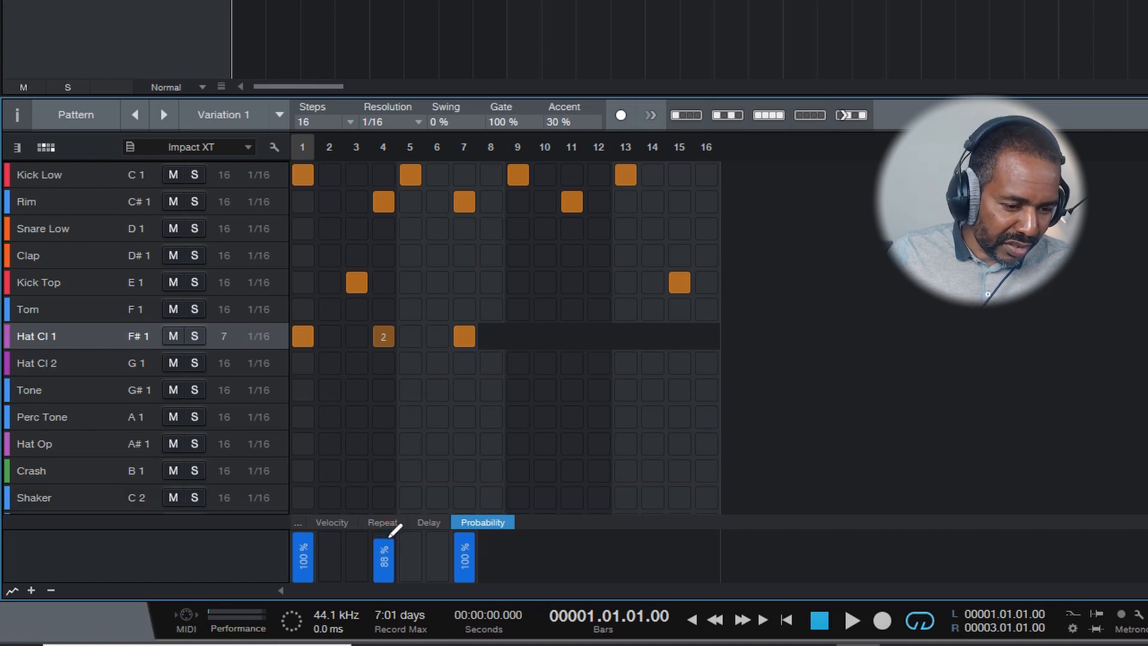
left_click_drag(382, 545, 383, 568)
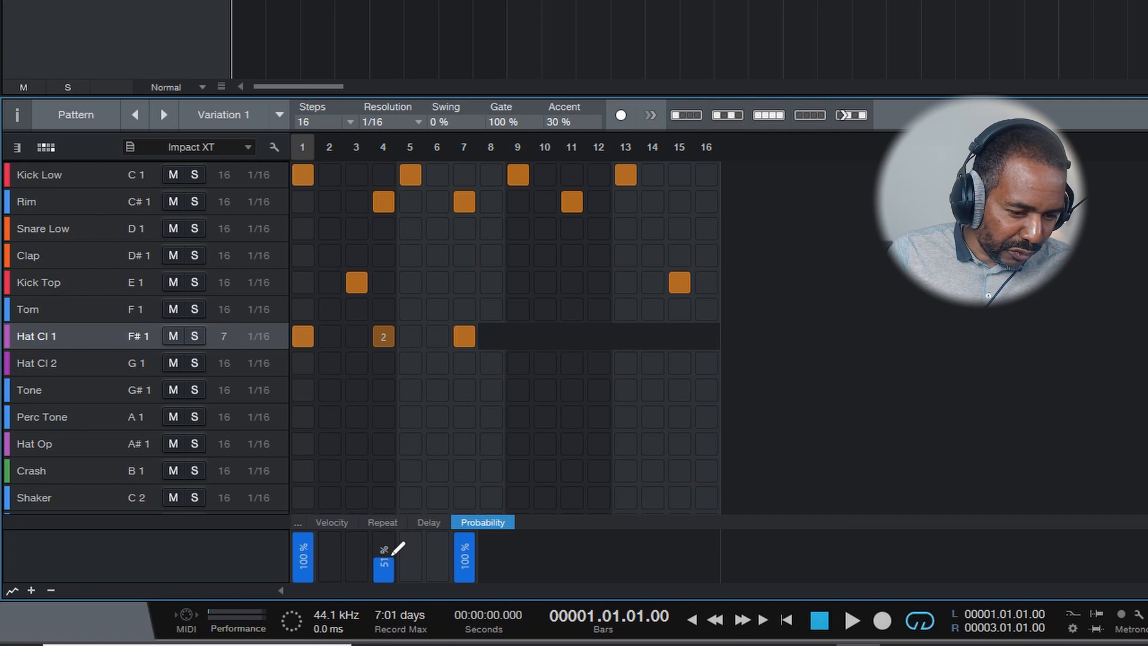
left_click_drag(383, 553, 382, 560)
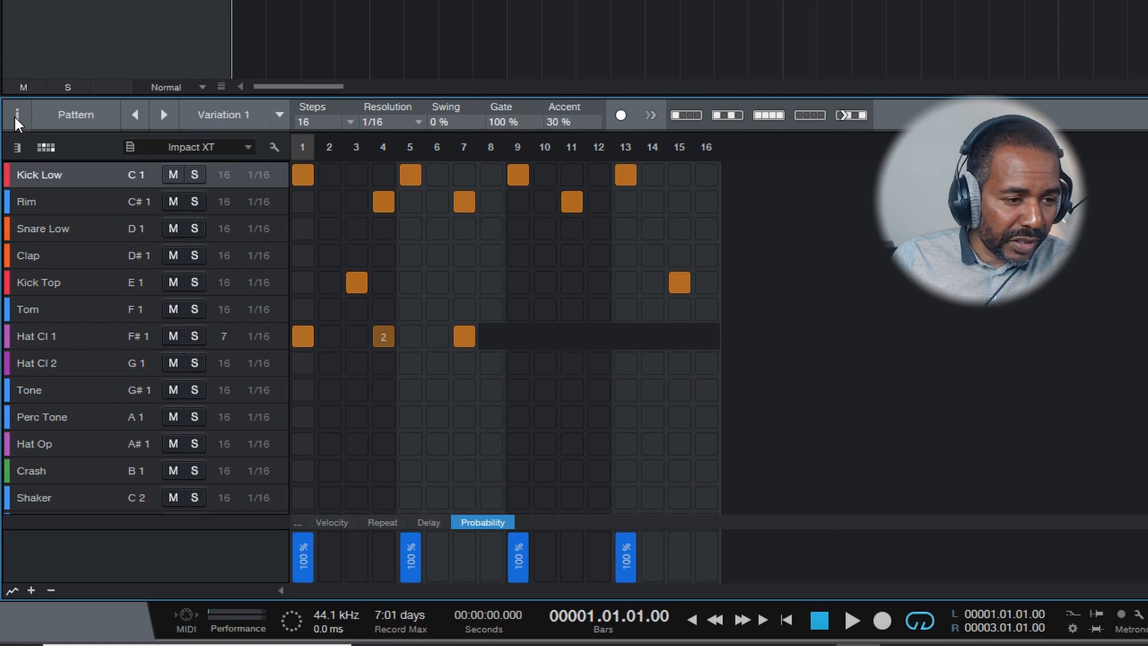
Duplicate Variation 1 into Variation 2 from the pattern inspector
left_click(17, 115)
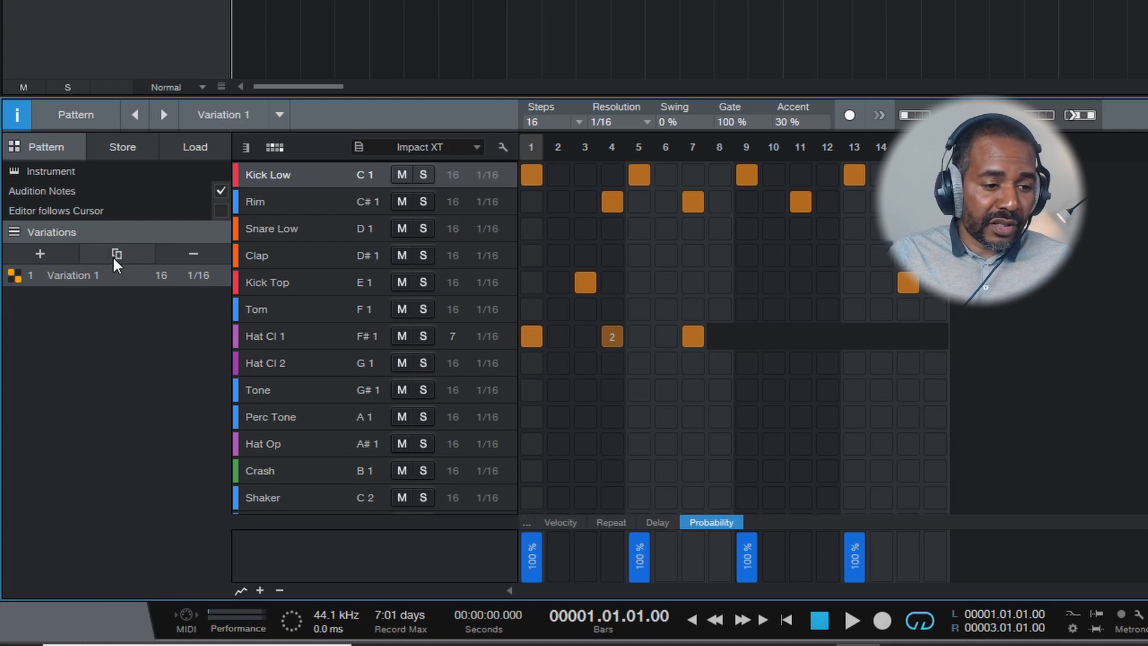
left_click(116, 253)
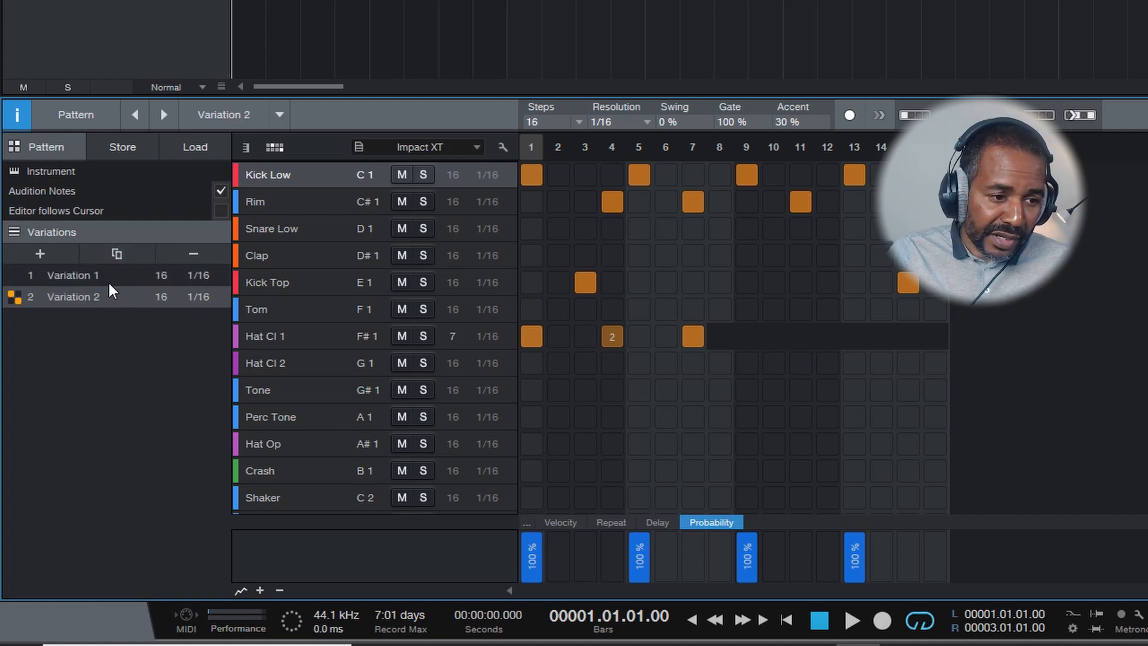
mouse_move(71, 320)
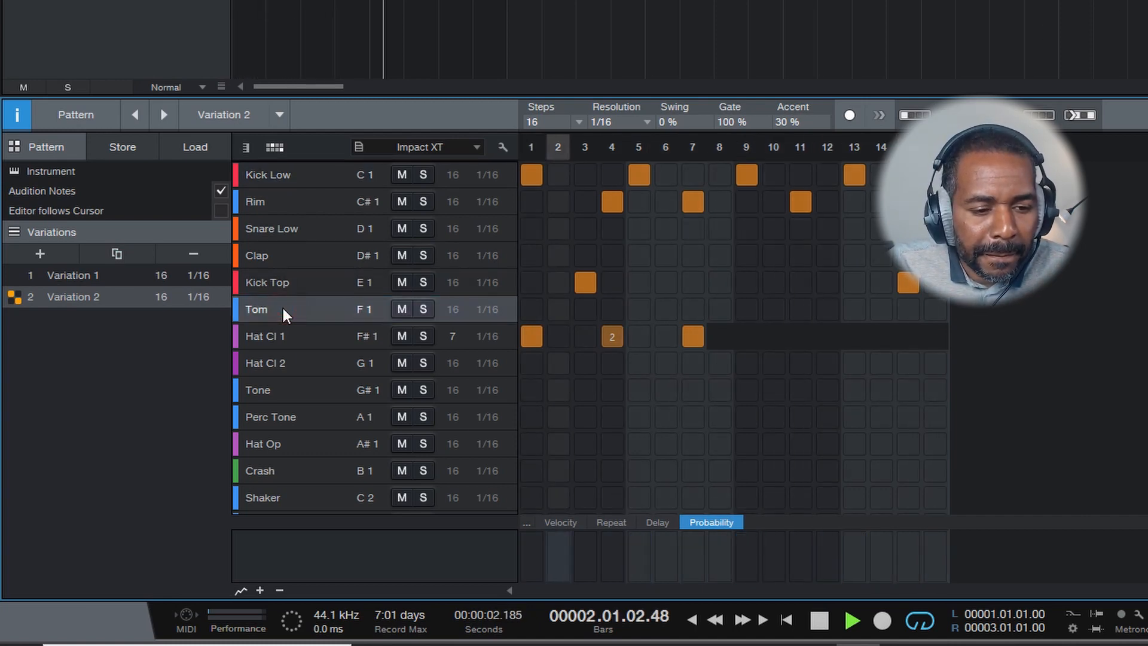
Paint Tom hits across the bar in Variation 2, including steps 2, 4 and 14
left_click(557, 310)
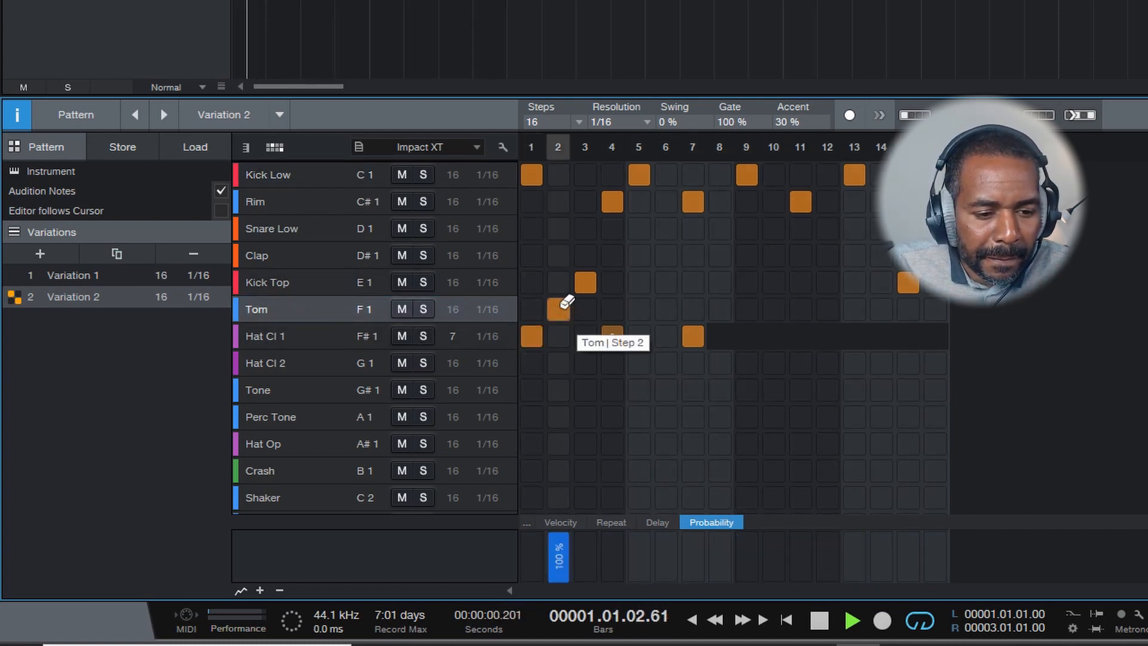
left_click(585, 309)
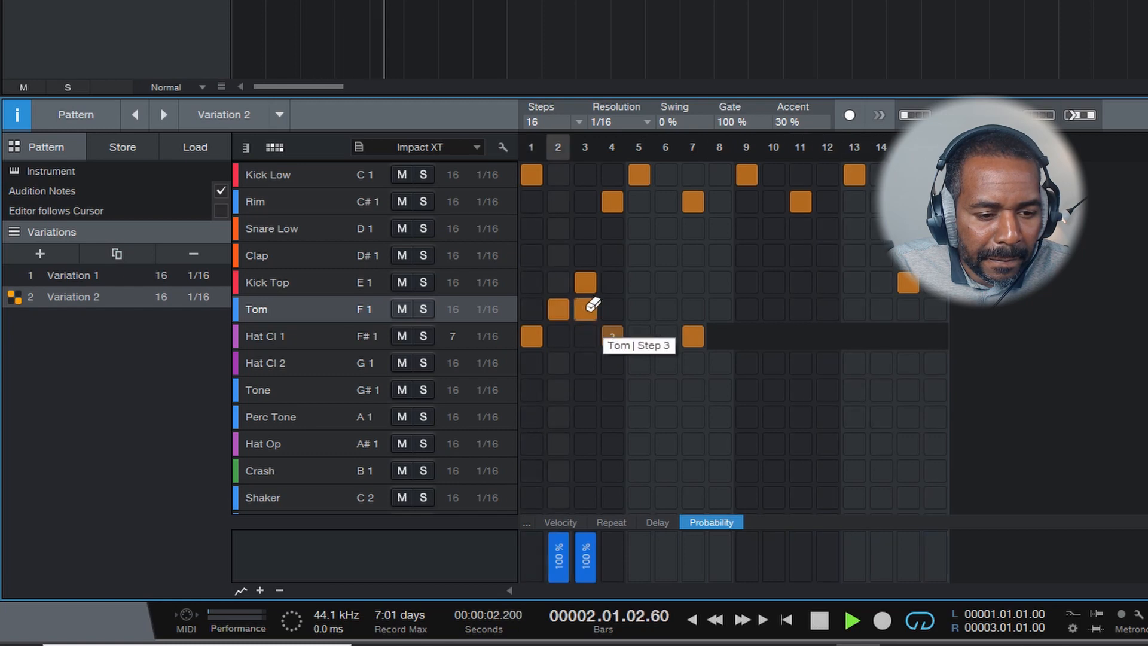
left_click(611, 309)
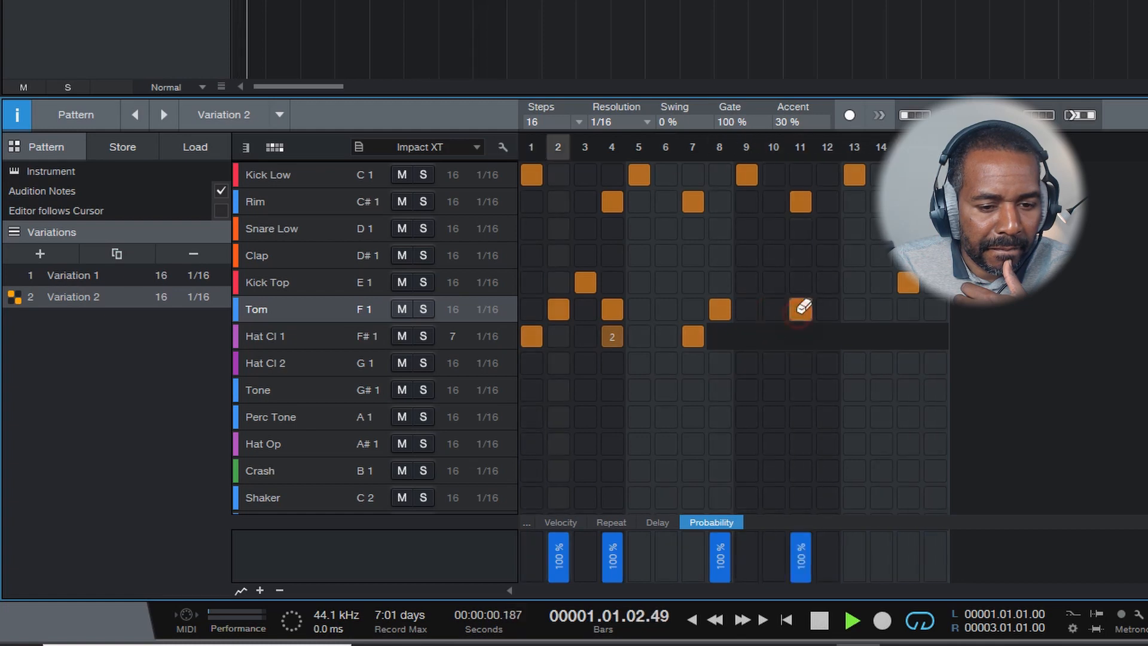
left_click(881, 309)
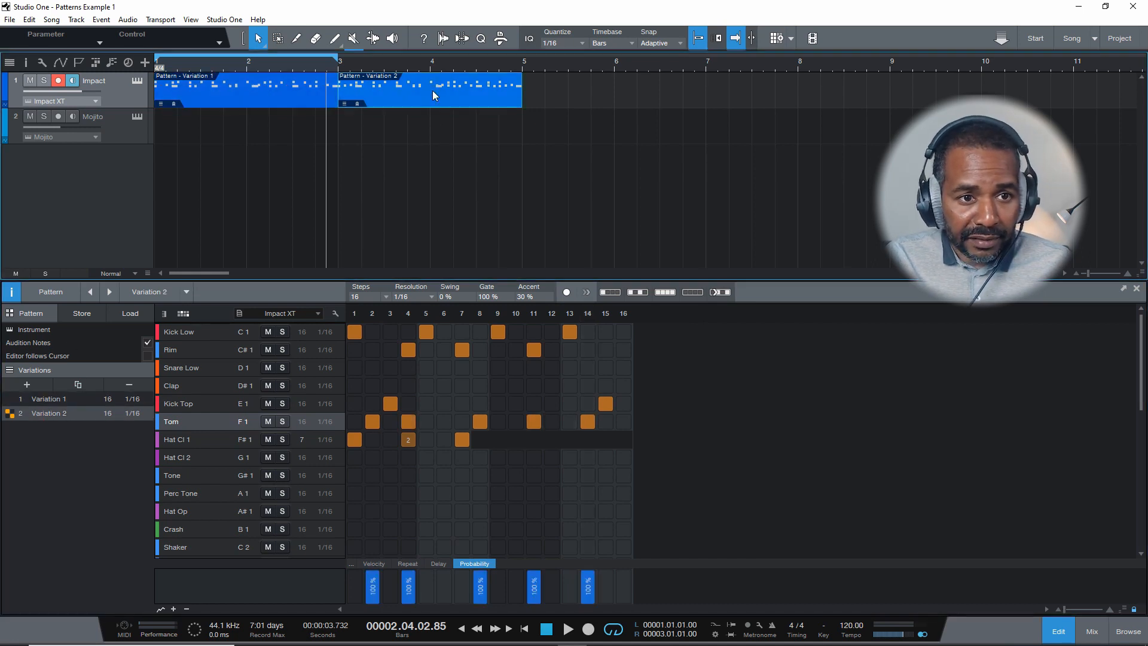
mouse_move(348, 48)
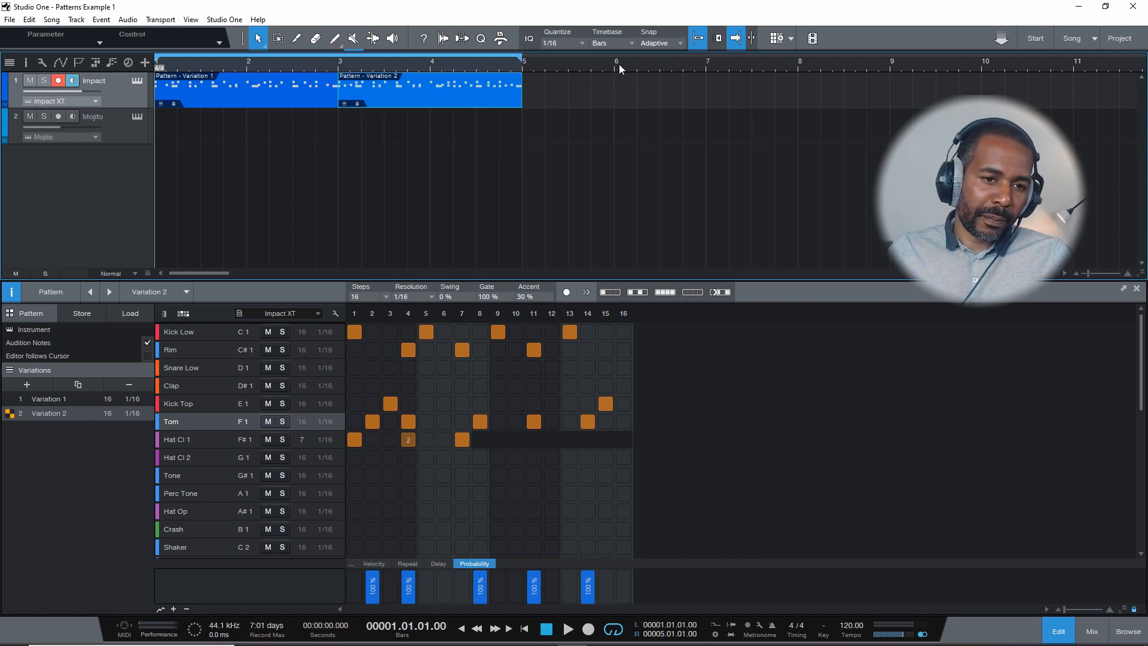
Place the Variation 1 and Variation 2 events back to back, looping bars 1–5
left_click(568, 629)
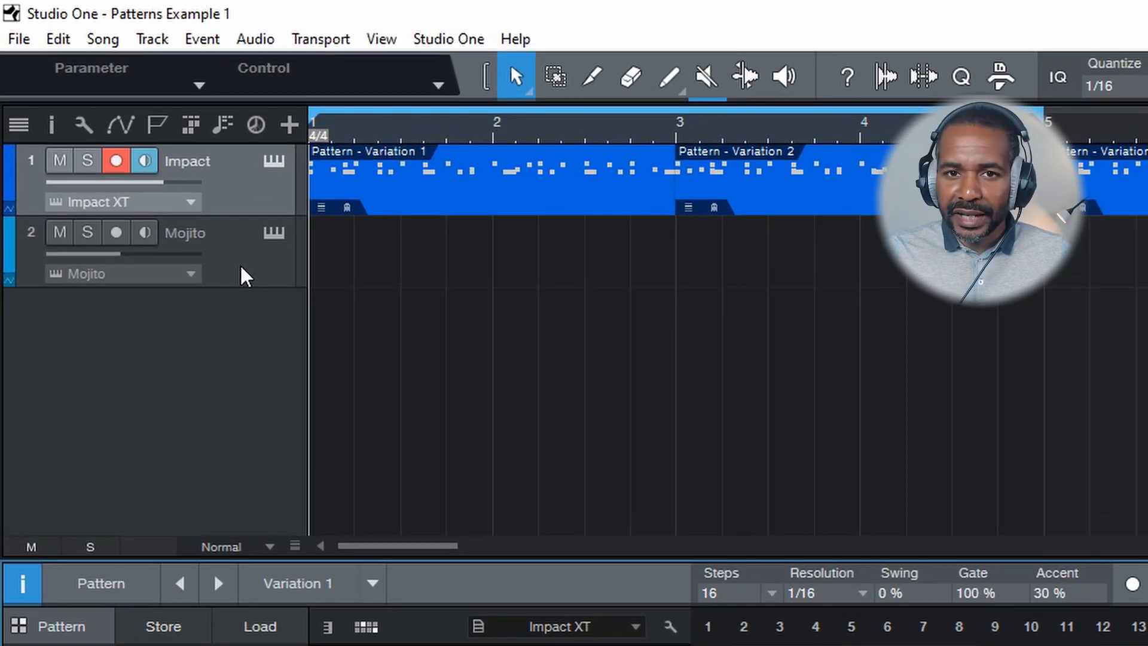
Create an empty 16-step melodic pattern on the Mojito track and open it
left_click(115, 232)
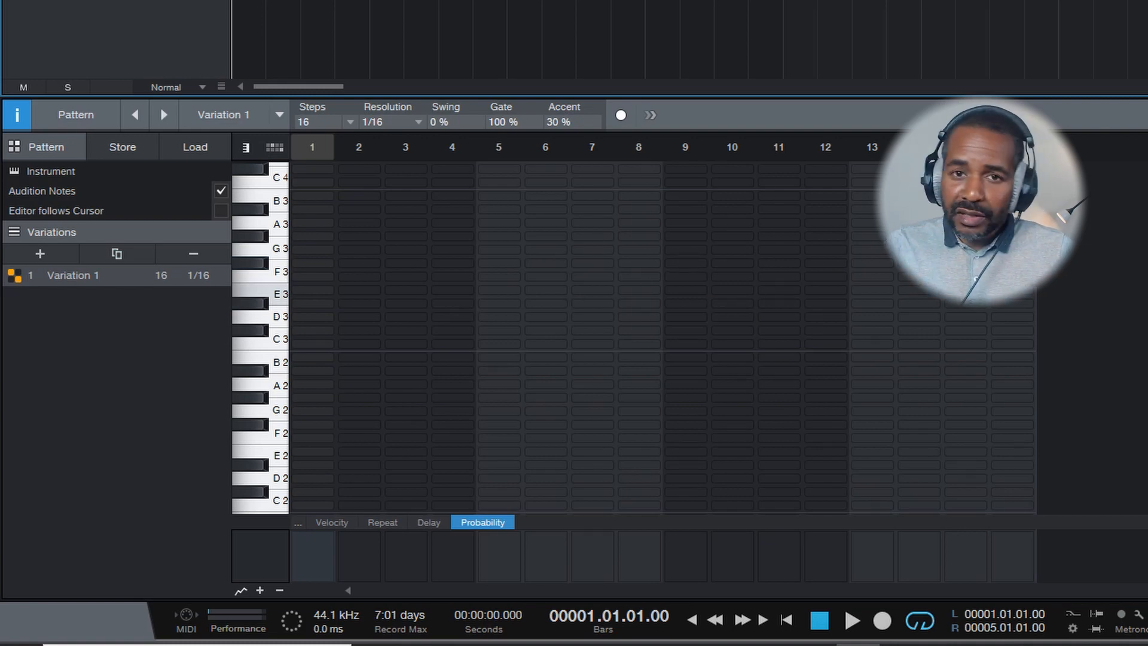
Start playback and paint C3 on steps 1 and 3, G2 on step 4, D3 on step 6
left_click(852, 622)
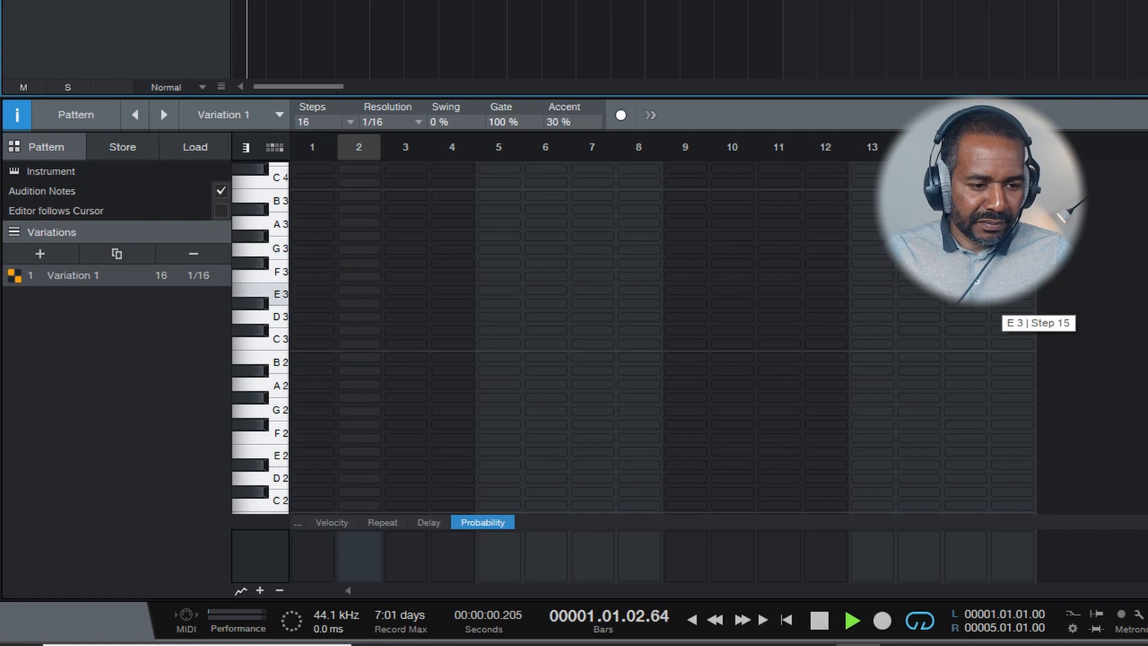
left_click(311, 342)
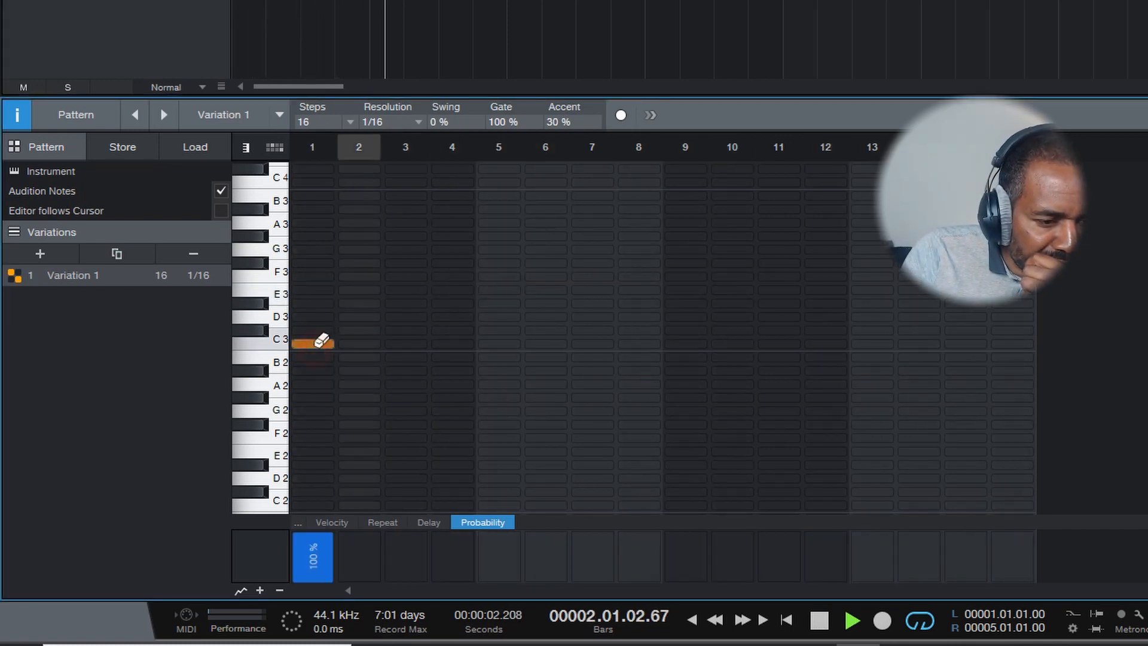
left_click(405, 343)
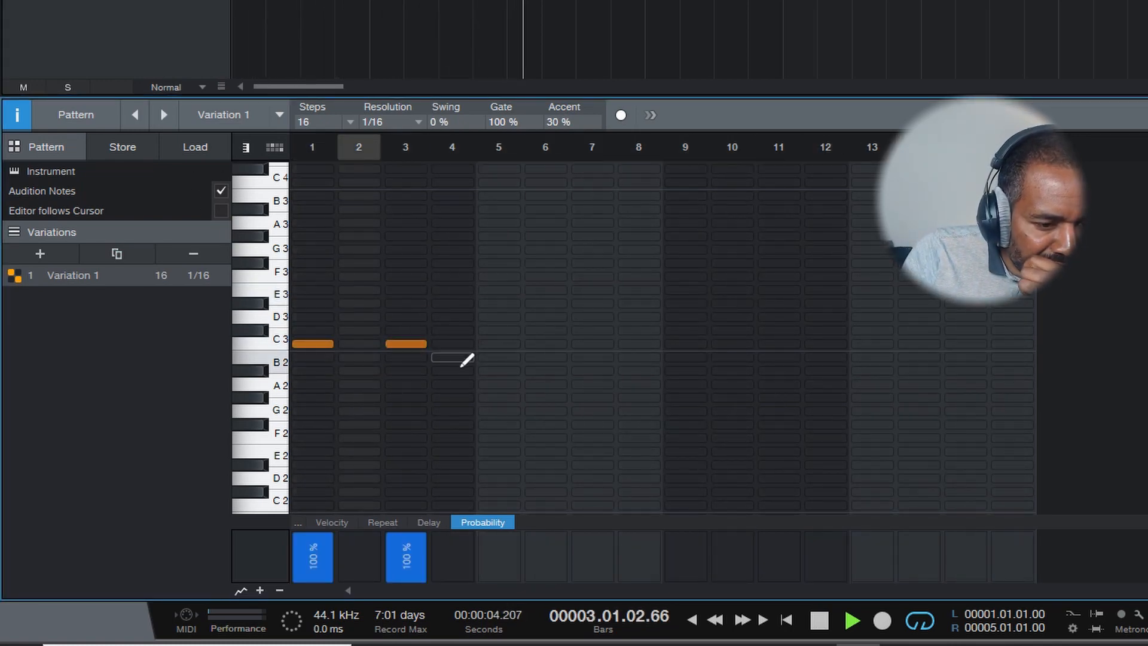
left_click(451, 411)
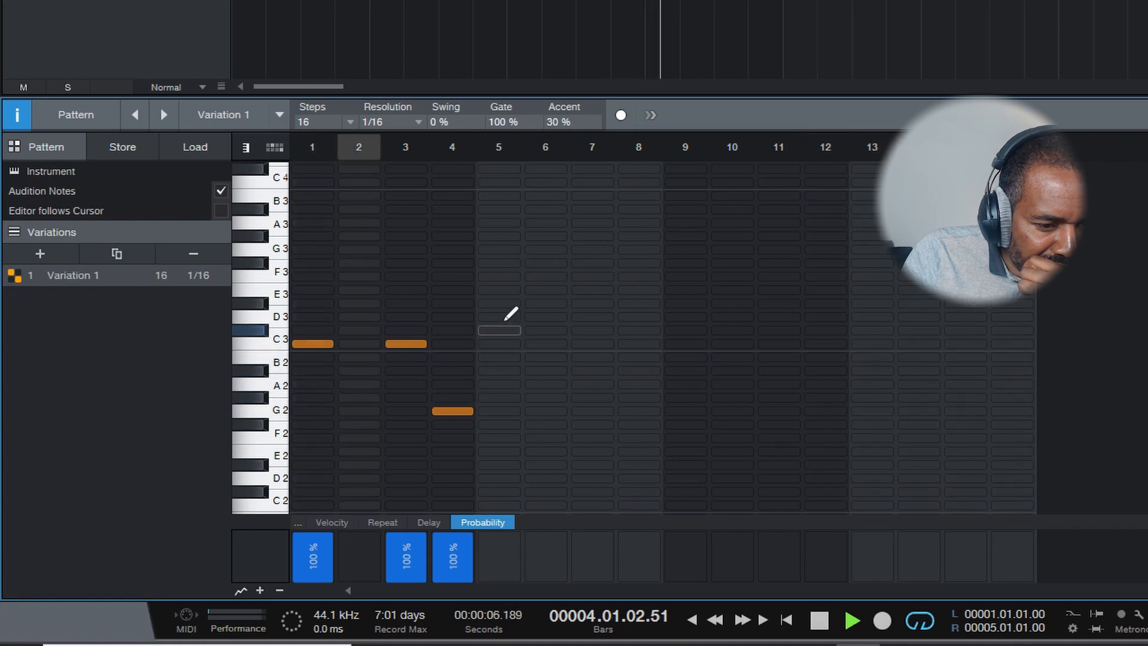
left_click(499, 317)
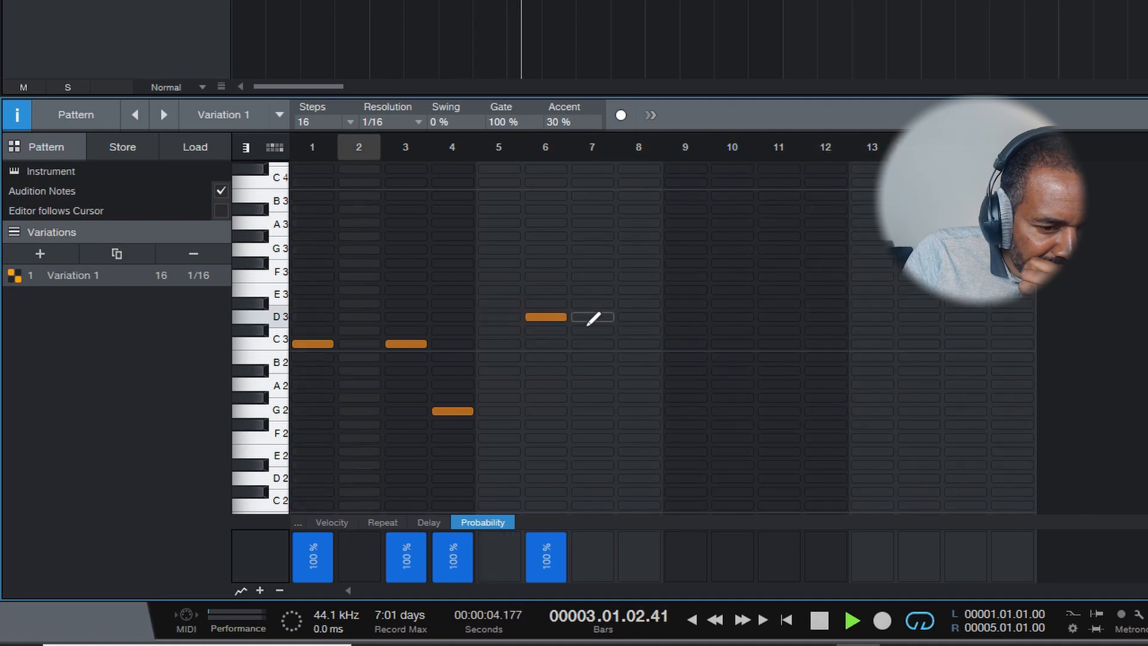
Paint A#2 on step 8, C3 on step 10, and A#2 on steps 12 and 15
left_click(591, 345)
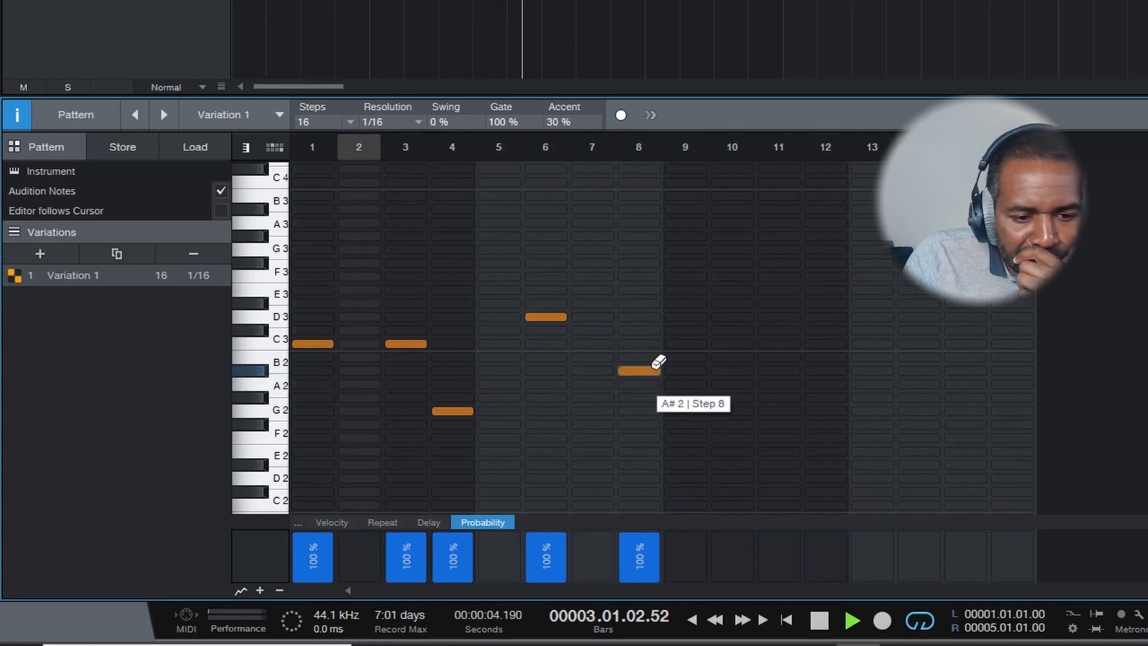
left_click(732, 339)
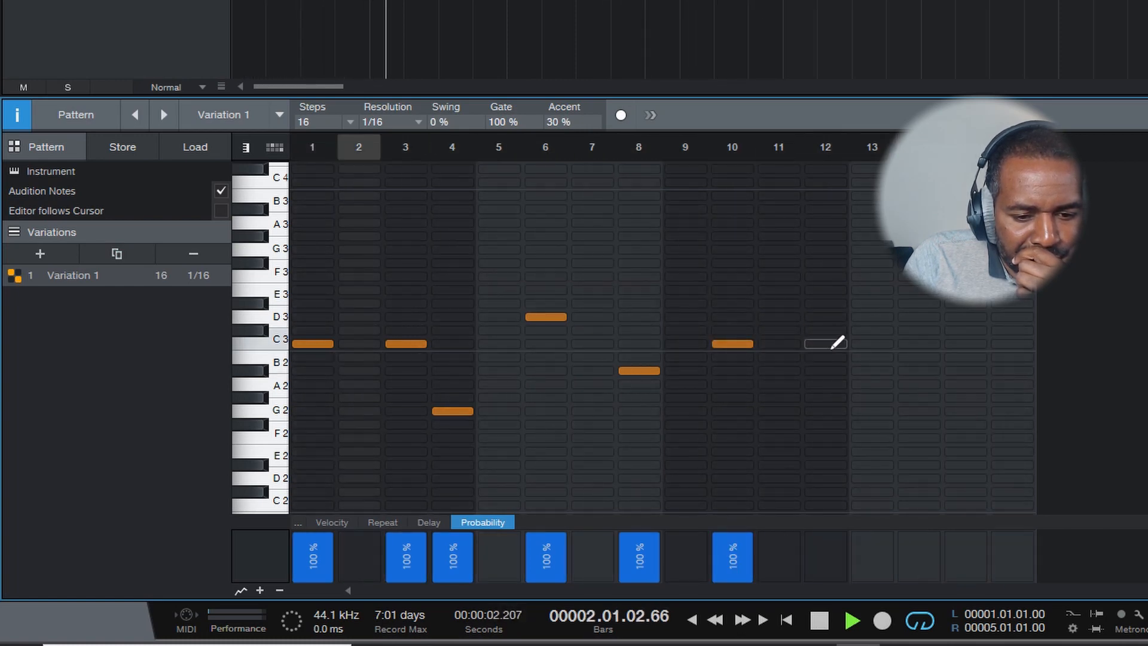
left_click(826, 370)
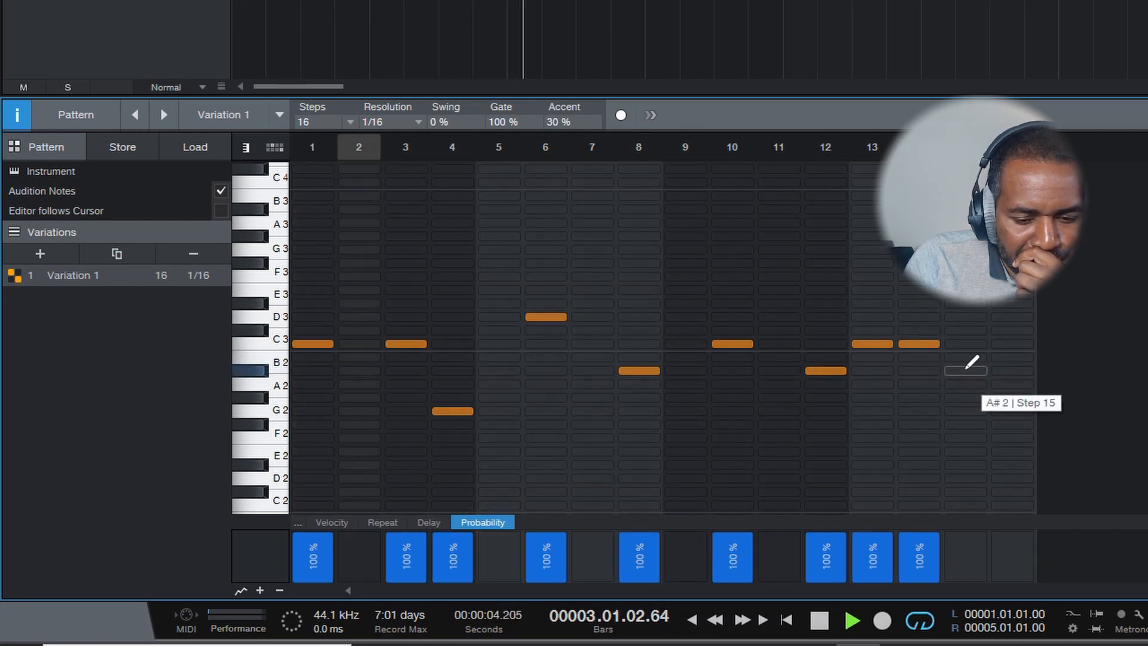
left_click(965, 370)
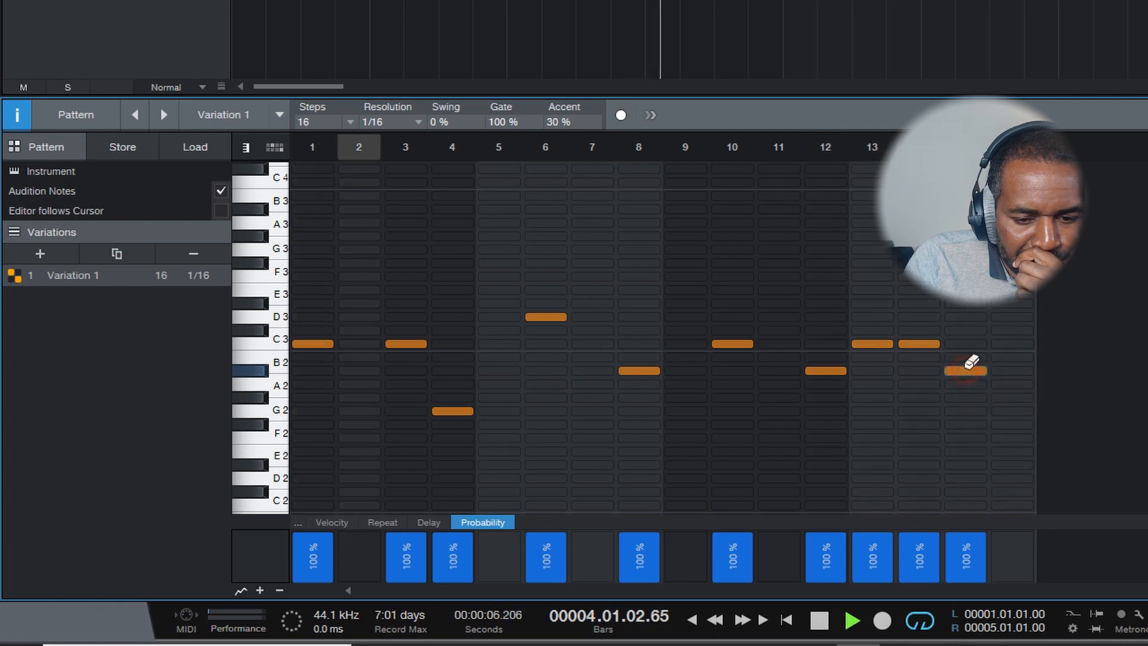